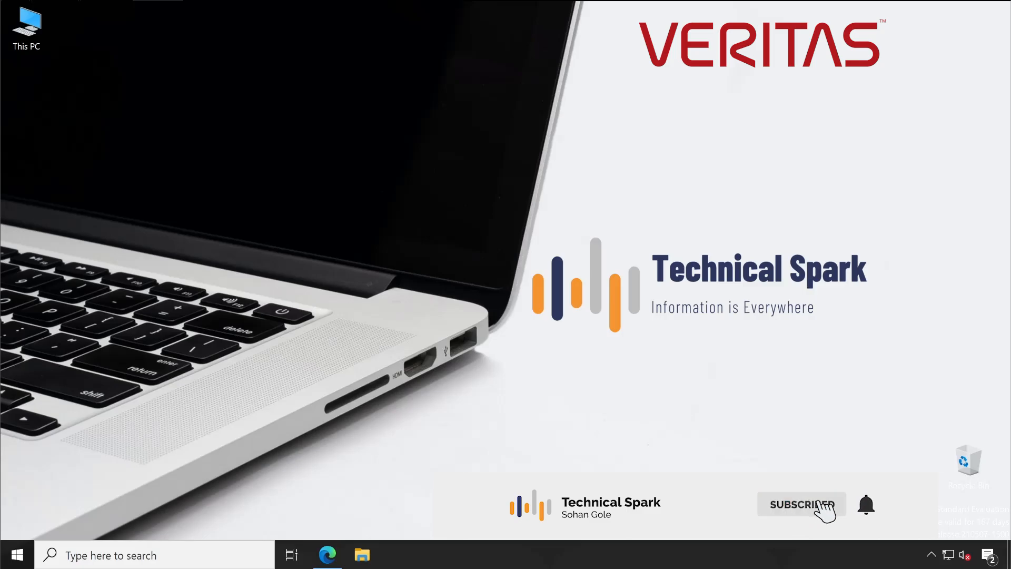
# Step: Bring up the Head Office diagram linking the Backup Exec server and tape storage to five protected servers
pyautogui.click(800, 504)
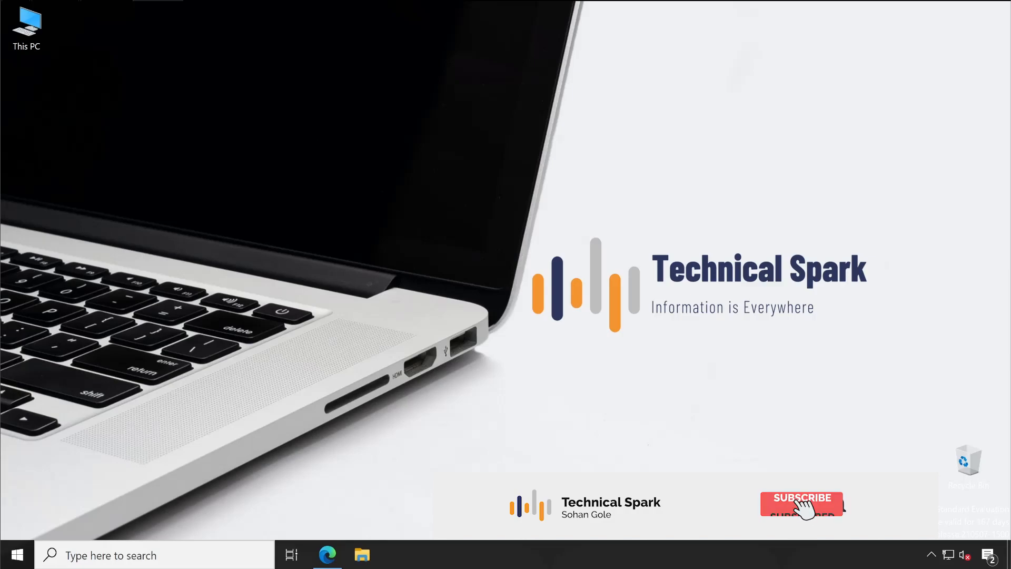
pyautogui.click(801, 504)
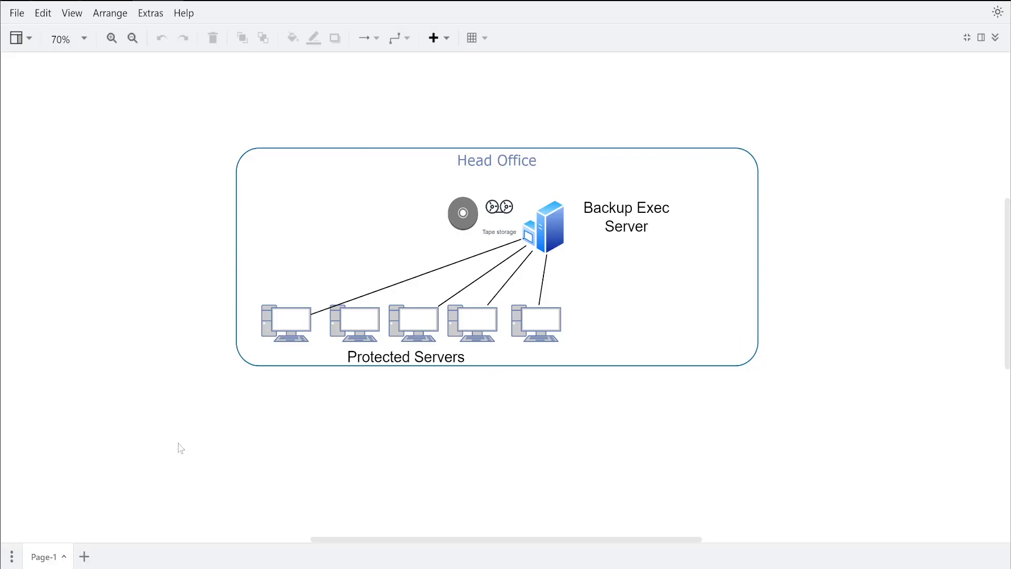
pyautogui.click(535, 322)
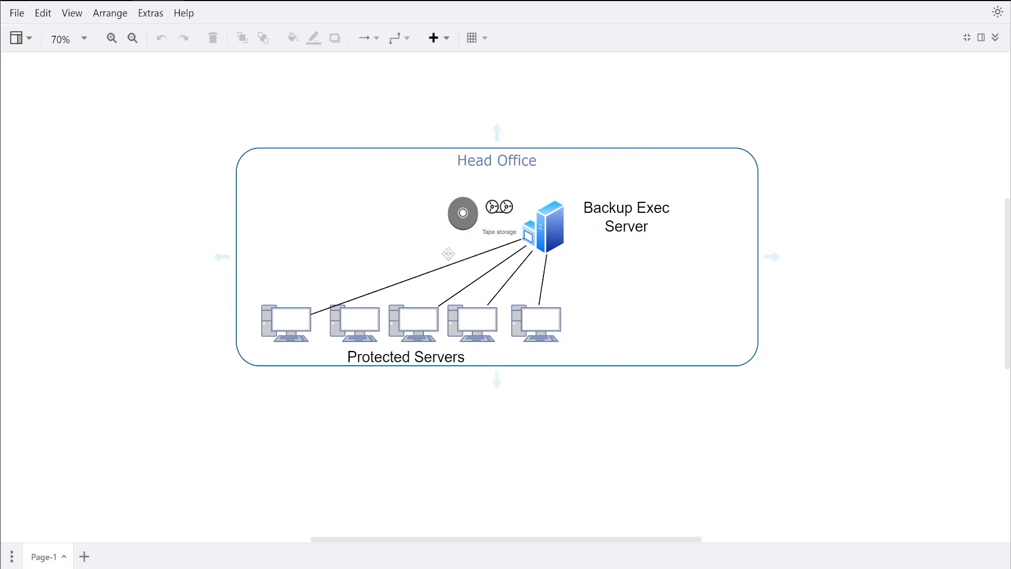
pyautogui.click(544, 225)
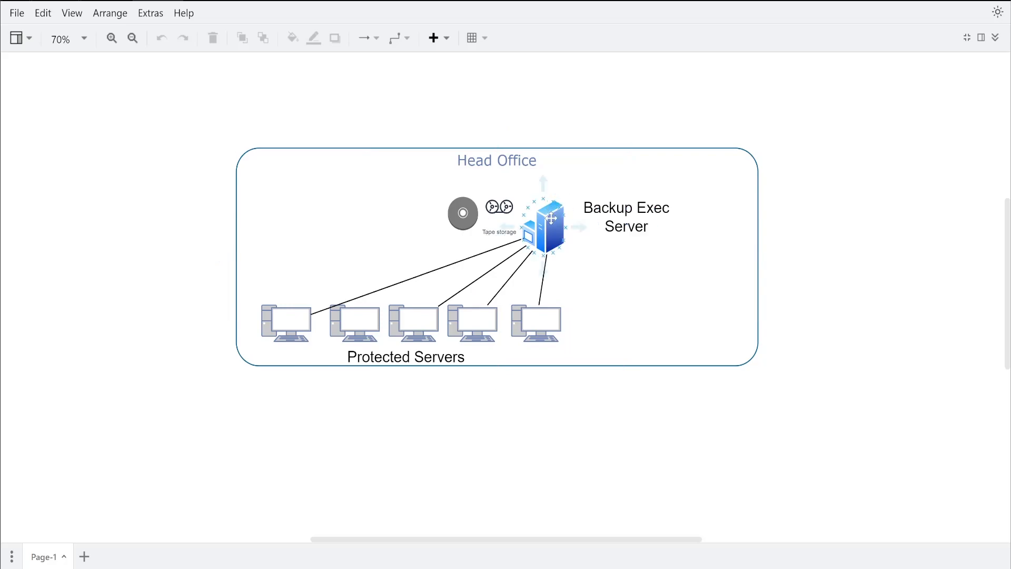
pyautogui.click(543, 222)
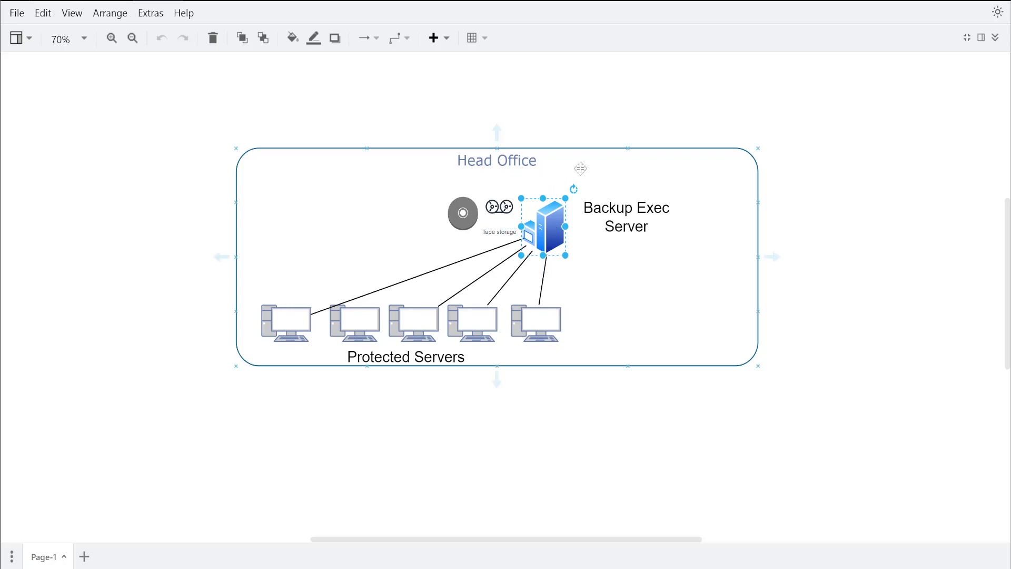
pyautogui.moveTo(579, 169)
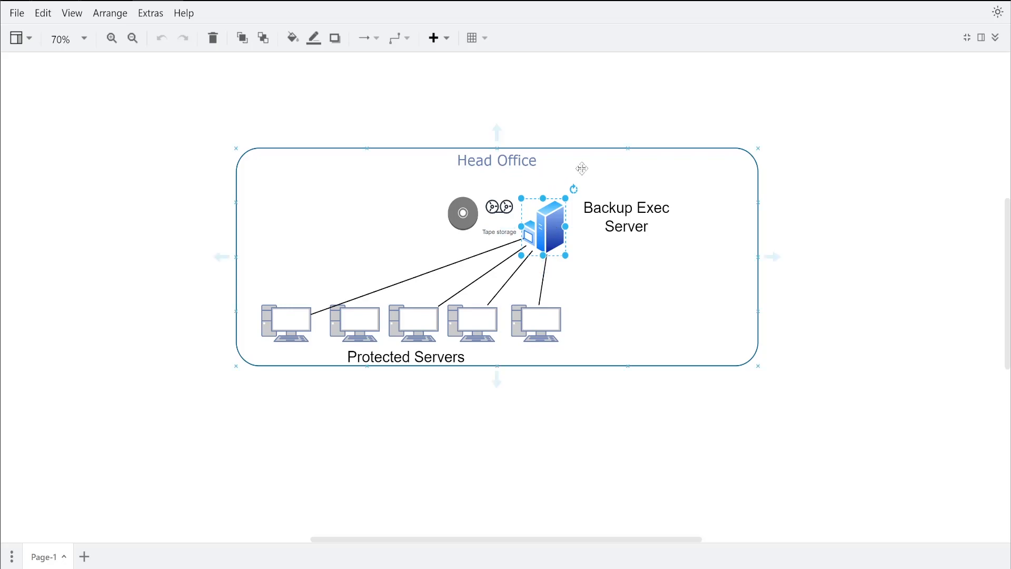
pyautogui.moveTo(549, 171)
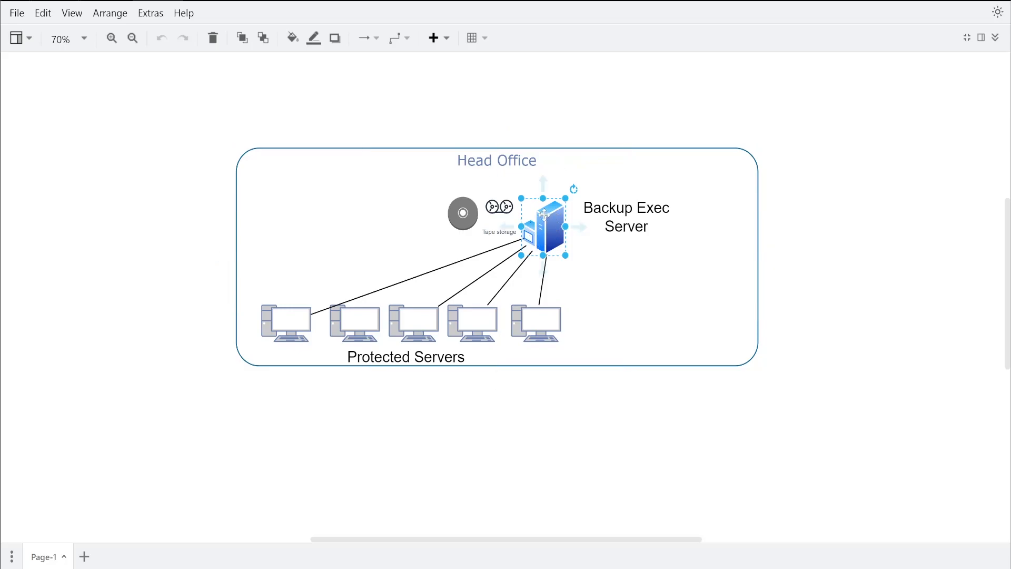
pyautogui.click(462, 213)
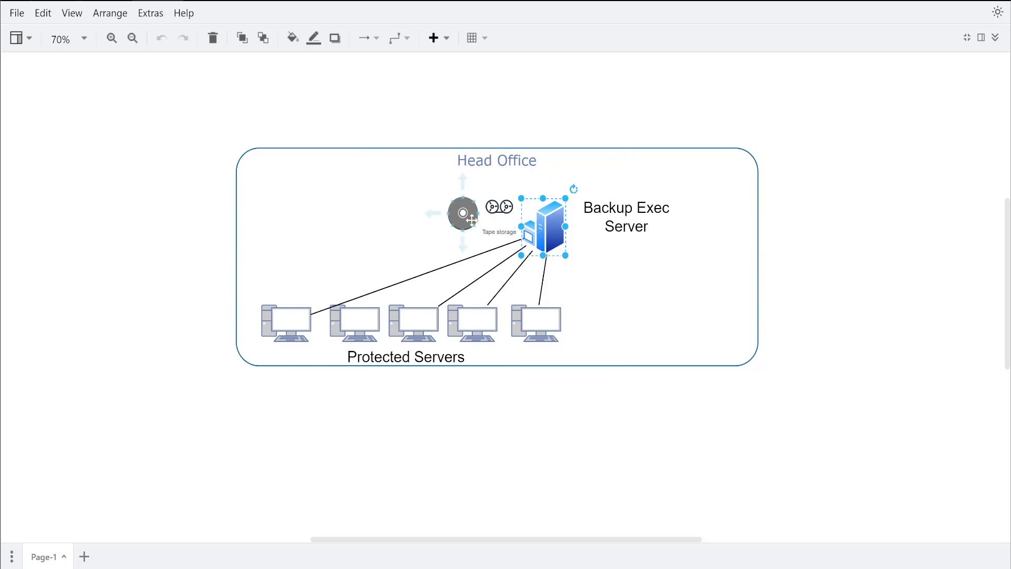
pyautogui.click(461, 213)
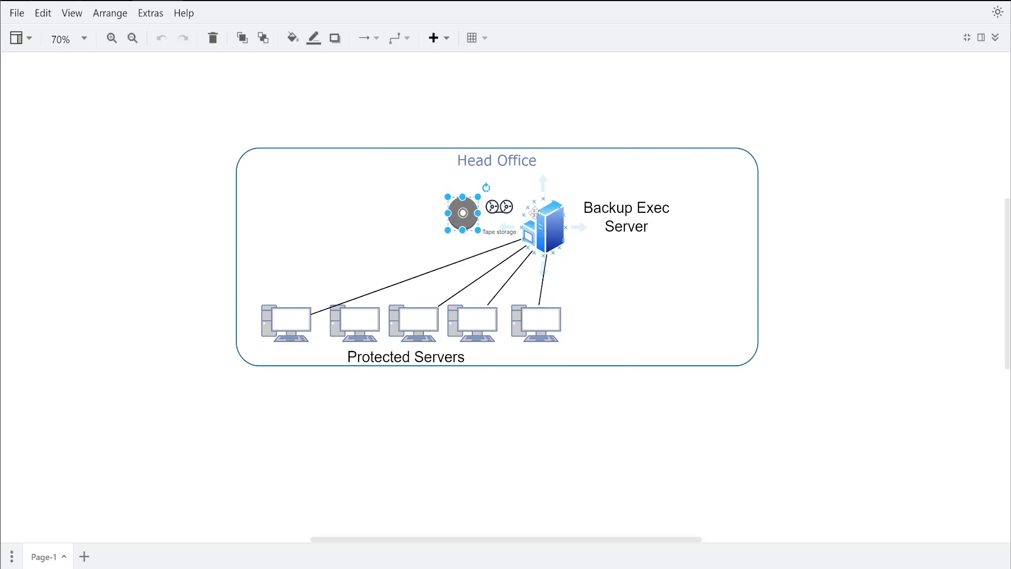
pyautogui.moveTo(535, 213)
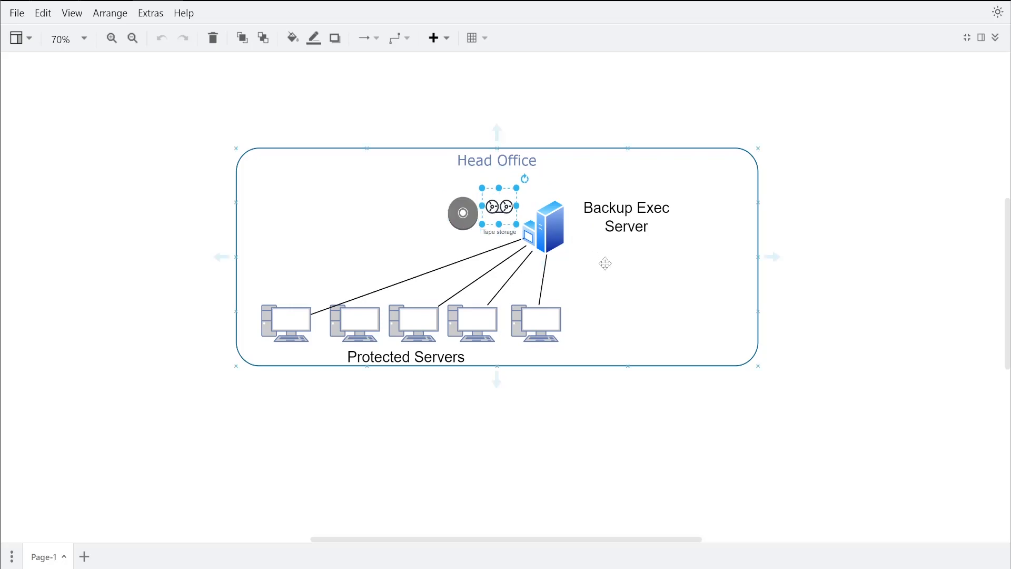
pyautogui.click(546, 229)
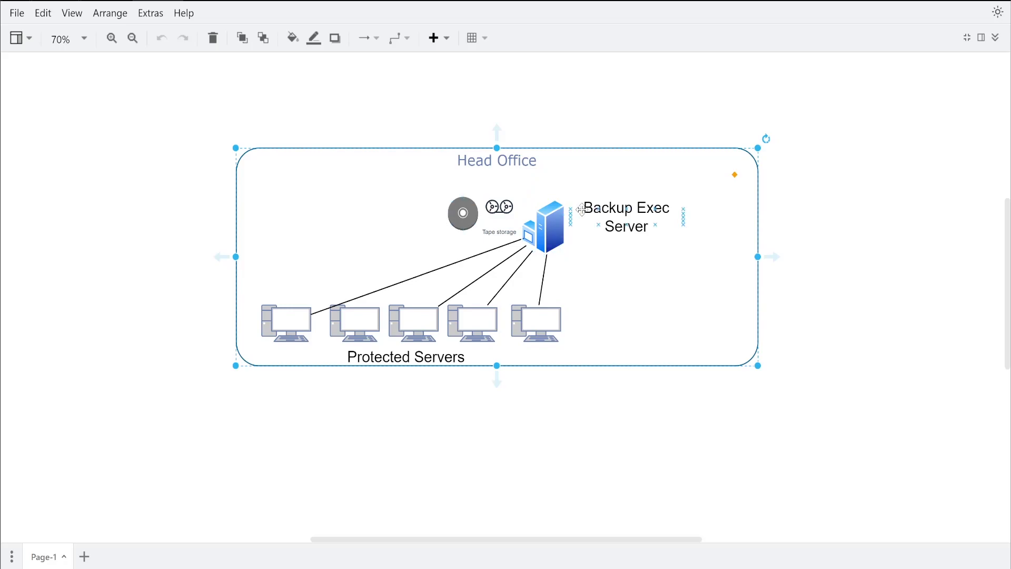
pyautogui.click(545, 225)
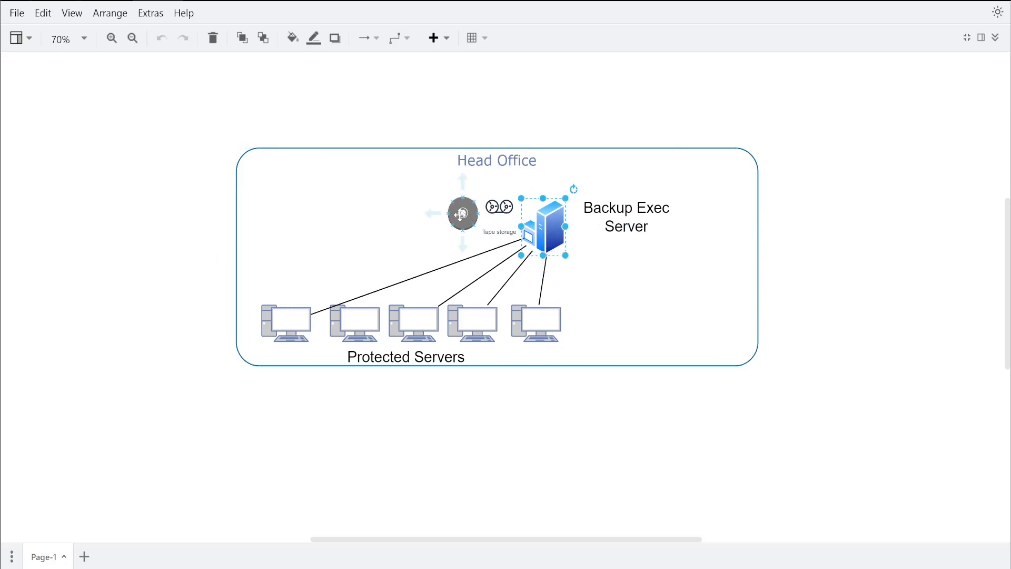
pyautogui.click(461, 213)
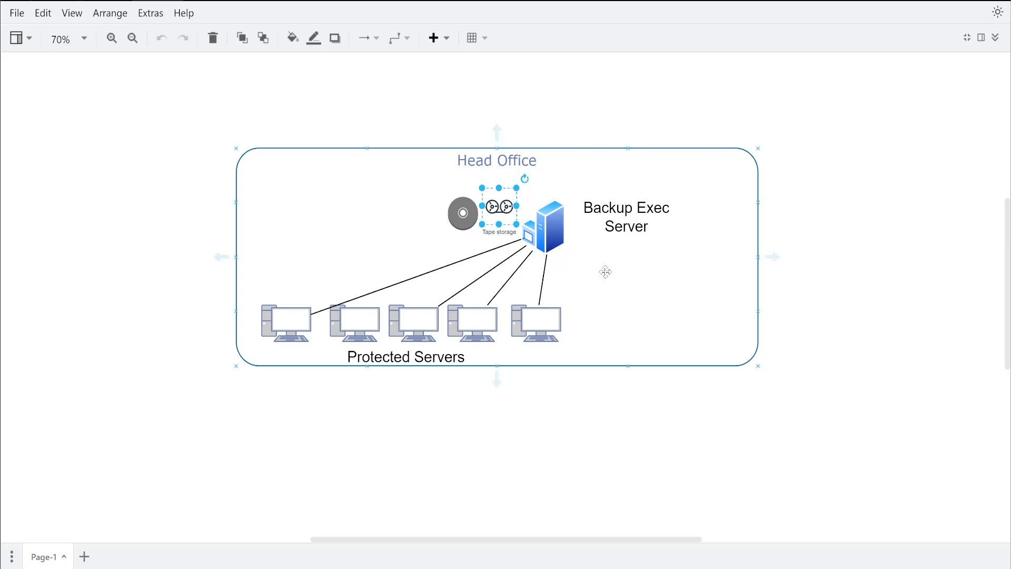
pyautogui.moveTo(619, 271)
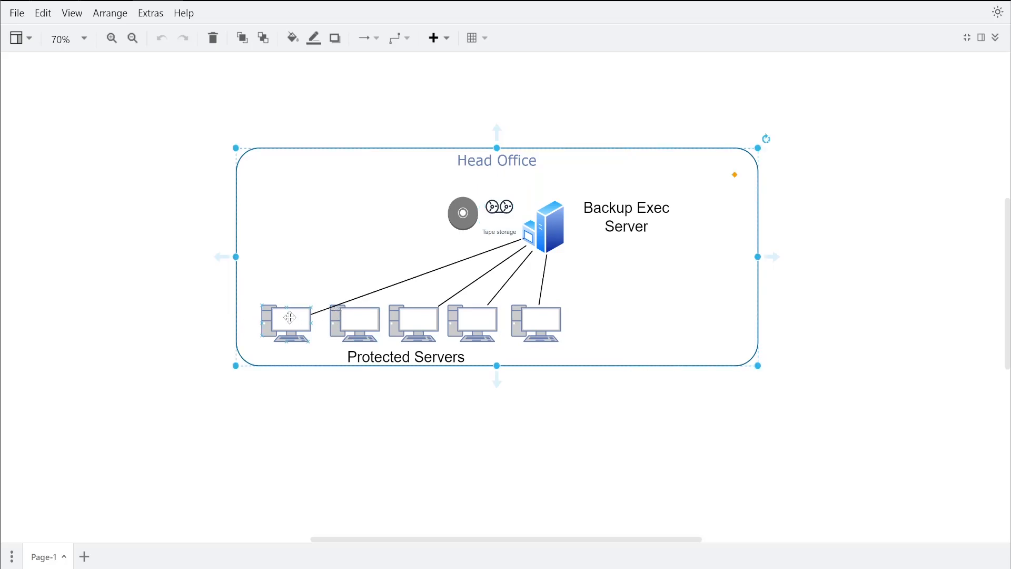
pyautogui.click(536, 322)
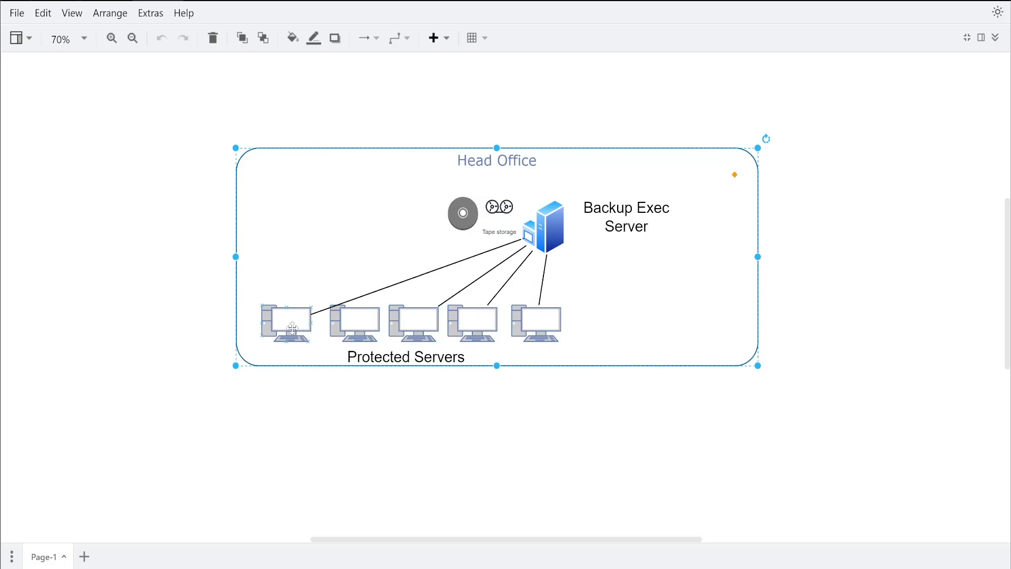
pyautogui.click(285, 320)
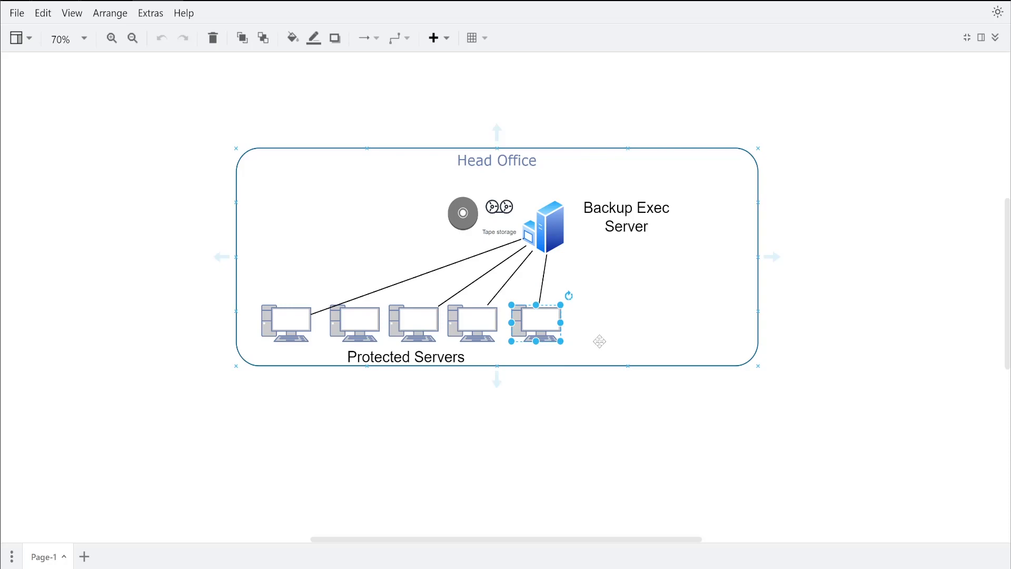
pyautogui.moveTo(605, 341)
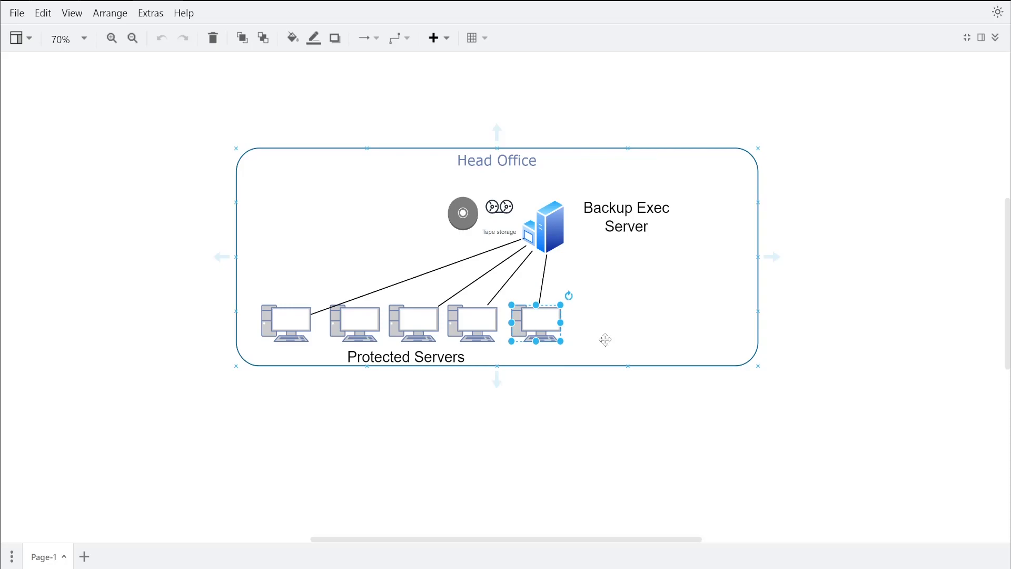
pyautogui.moveTo(588, 347)
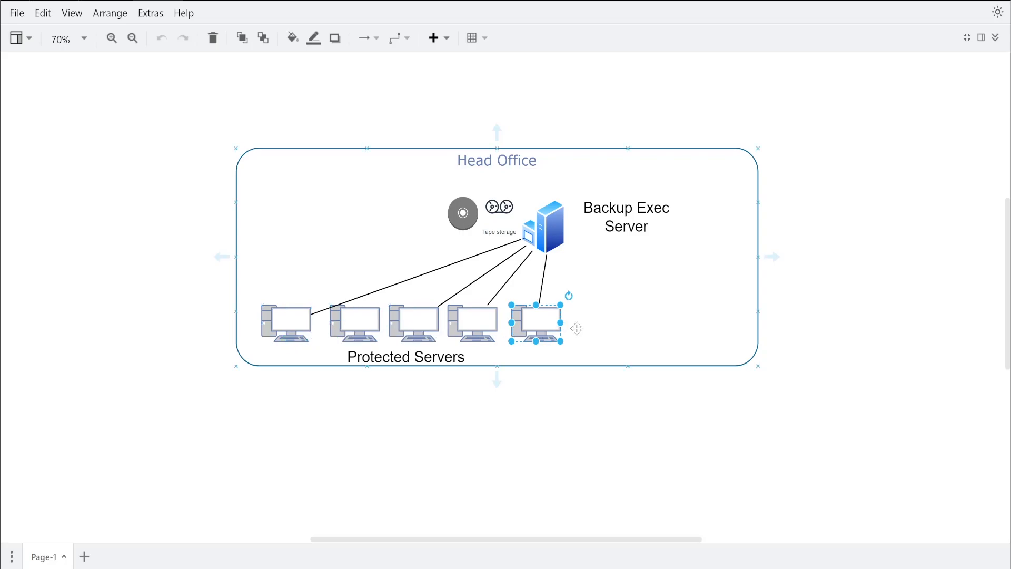
pyautogui.moveTo(515, 282)
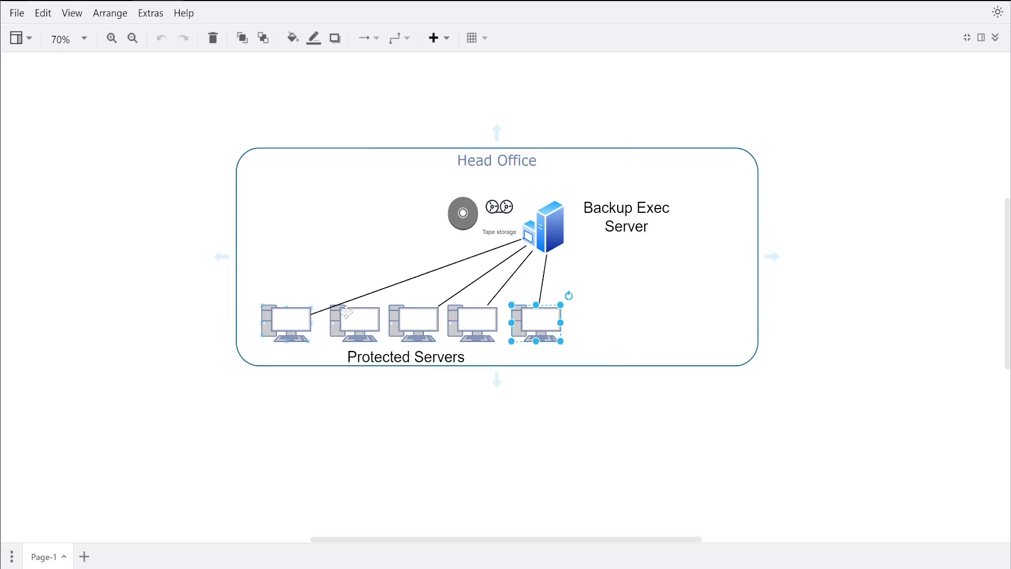
pyautogui.click(386, 277)
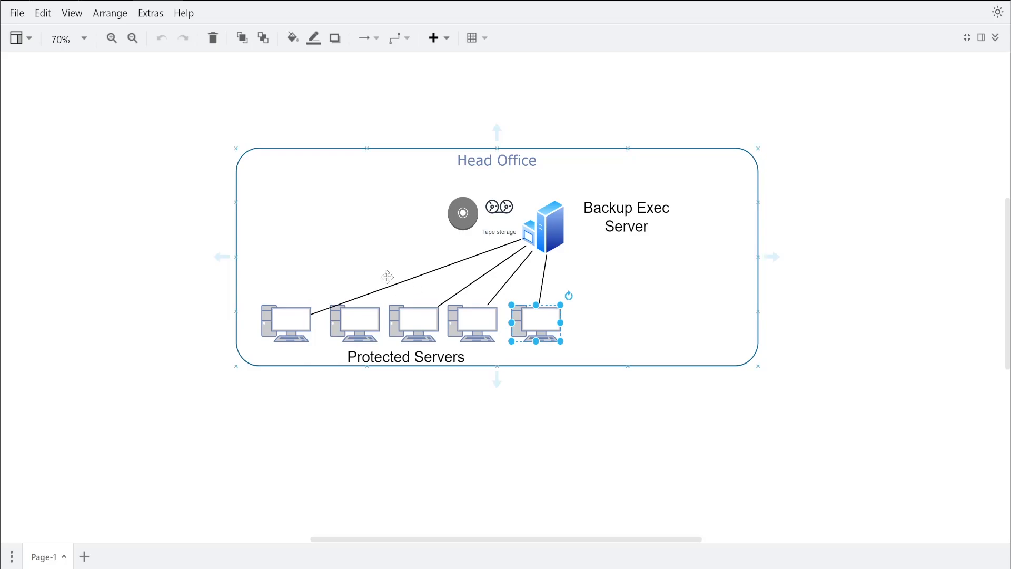
pyautogui.moveTo(498, 260)
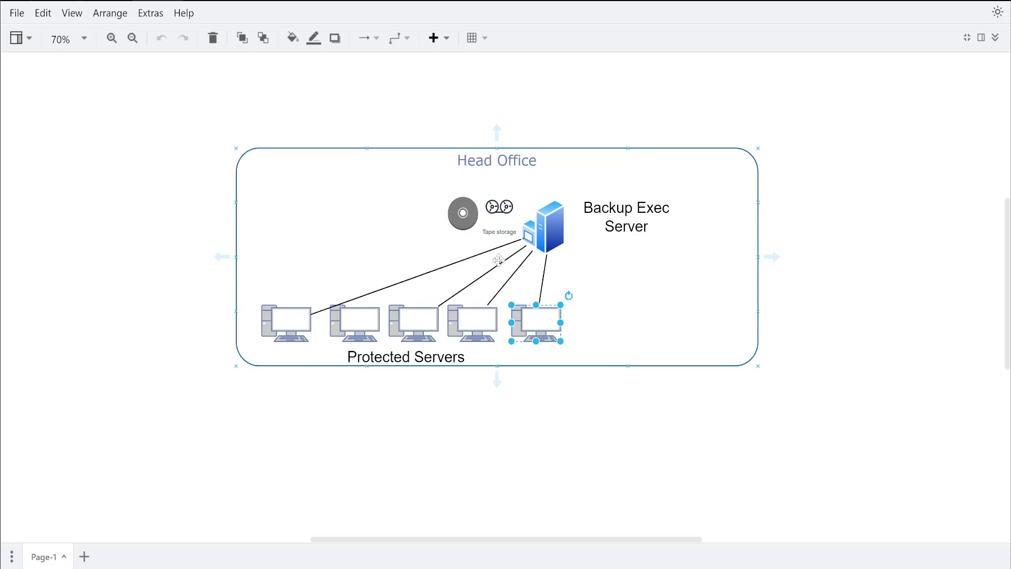
pyautogui.moveTo(346, 259)
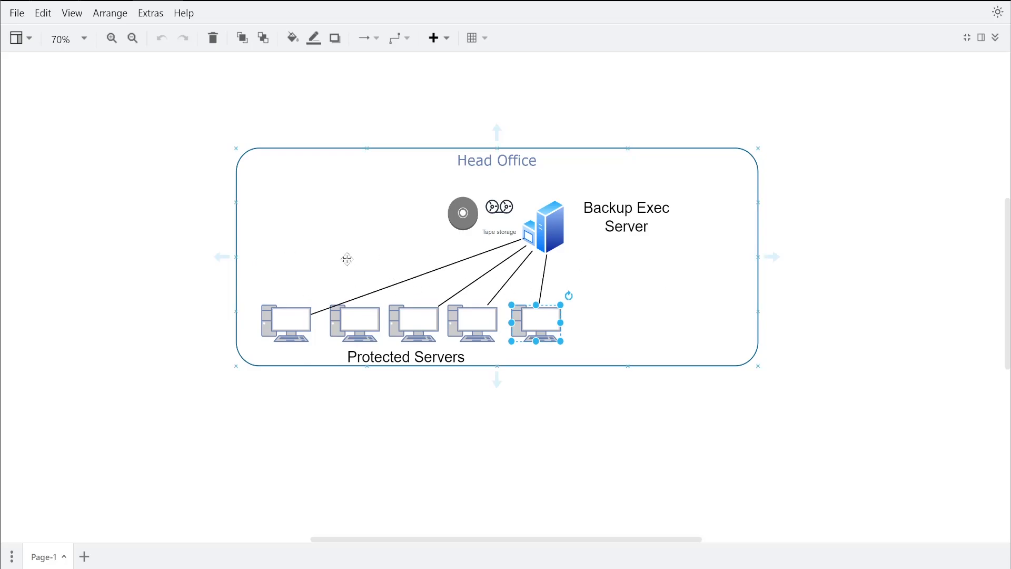
pyautogui.click(576, 433)
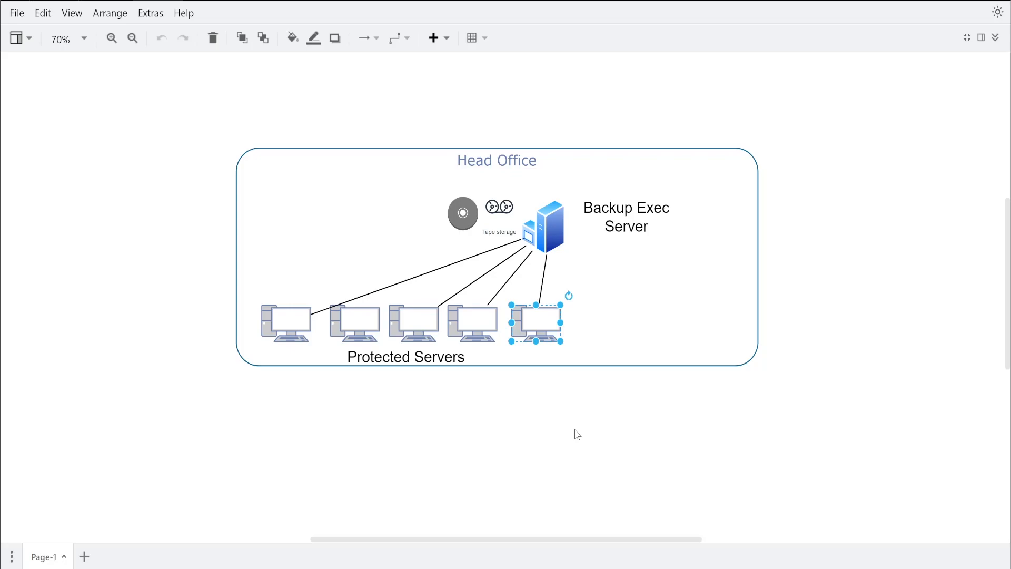
# Step: Pick out the Remote Office 1 container and its media server at 60% zoom
pyautogui.click(133, 38)
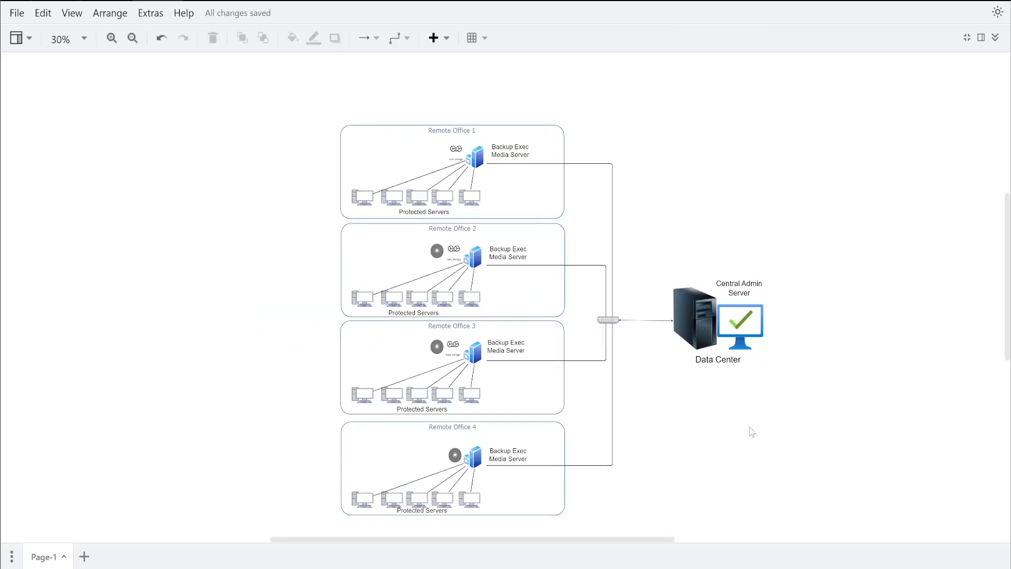
pyautogui.moveTo(657, 285)
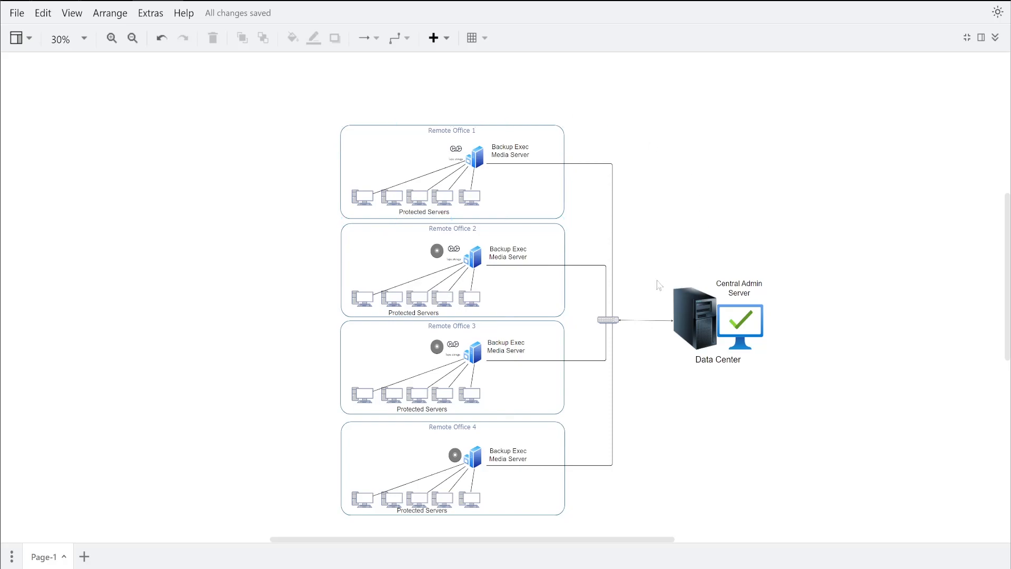
pyautogui.click(452, 271)
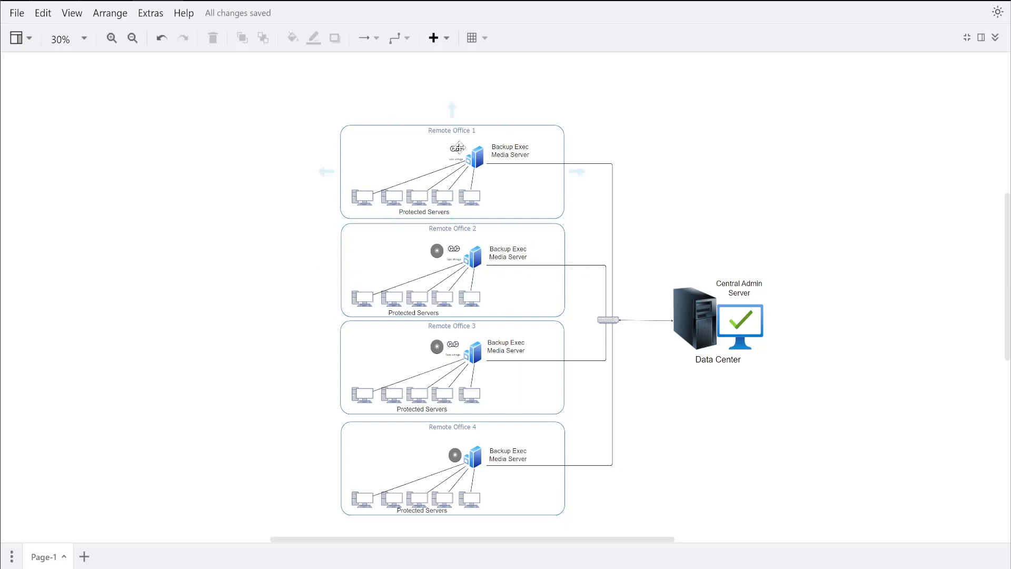
pyautogui.click(451, 271)
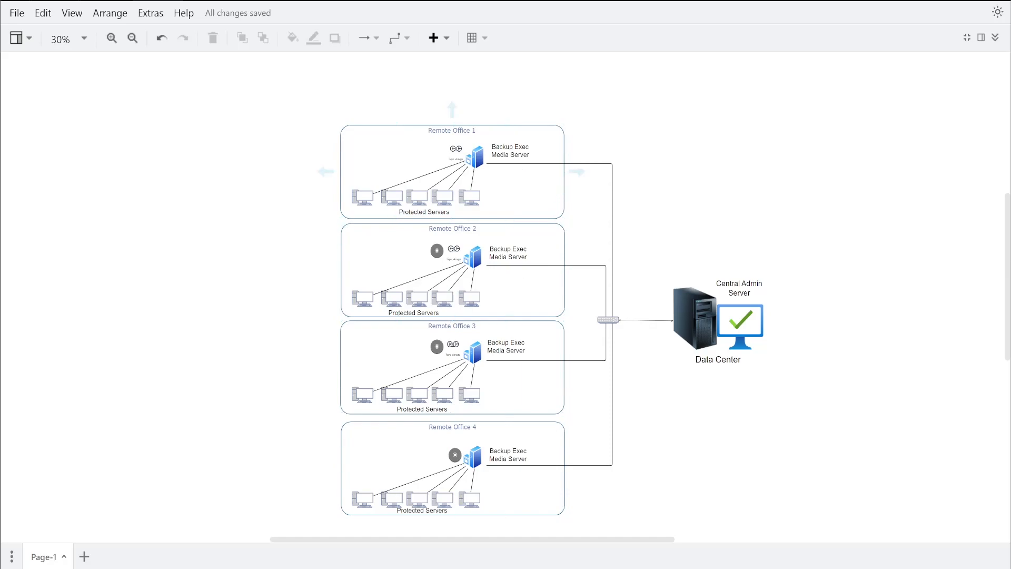
pyautogui.click(472, 161)
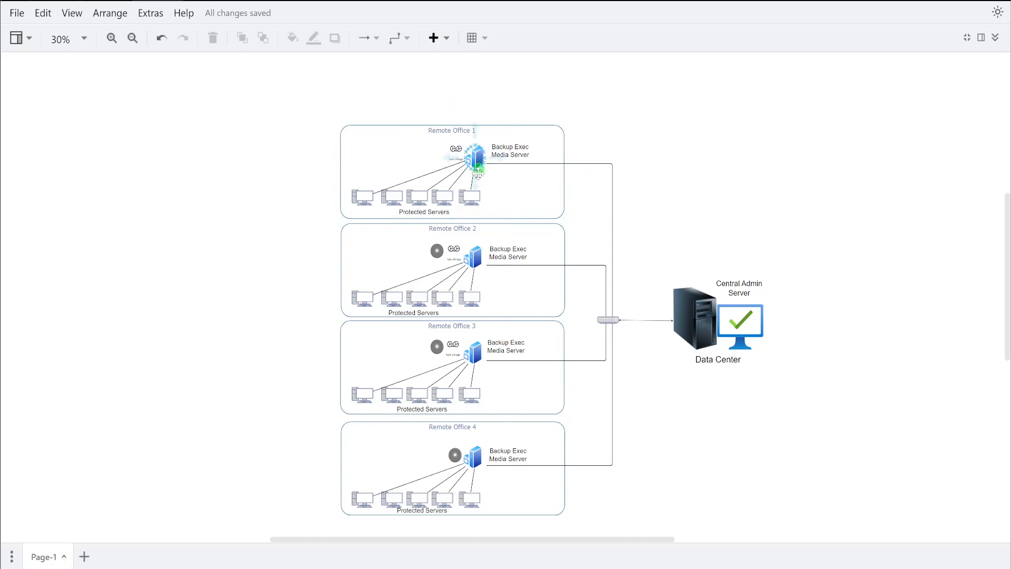
pyautogui.click(111, 38)
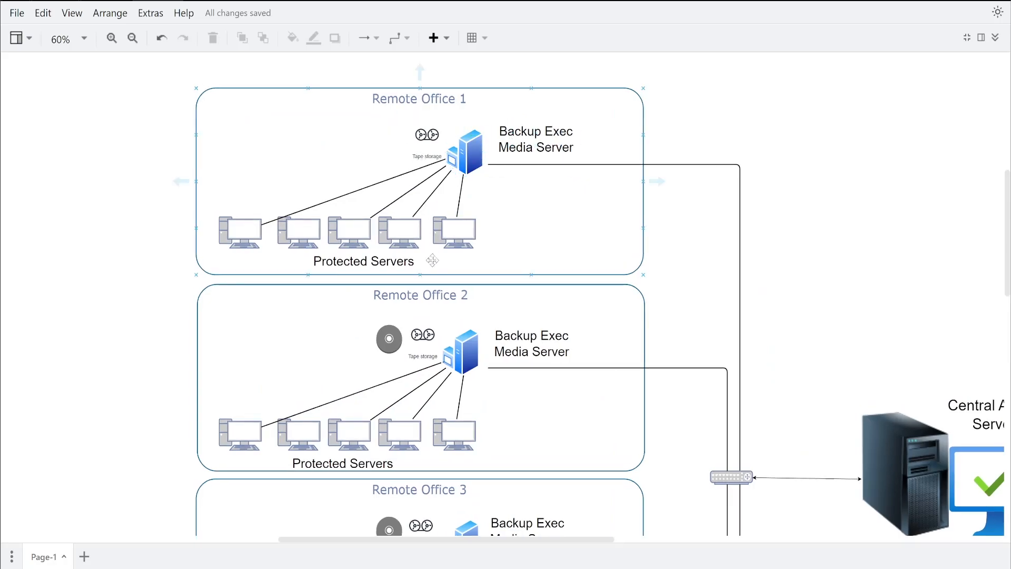
# Step: Review the Remote Office 2 and Remote Office 3 containers with the diagram zoomed out to 40%
pyautogui.click(375, 377)
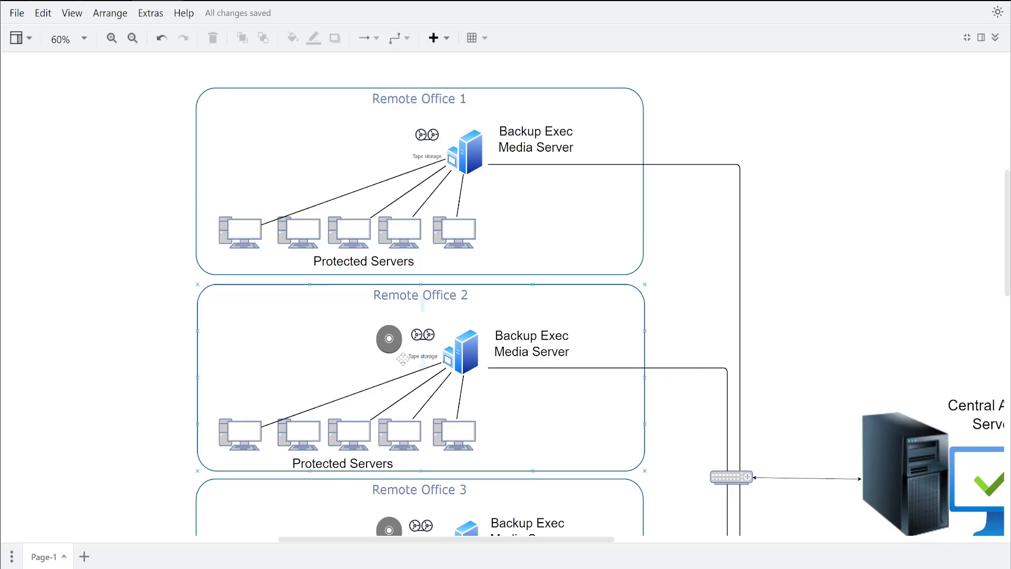
pyautogui.scroll(-3)
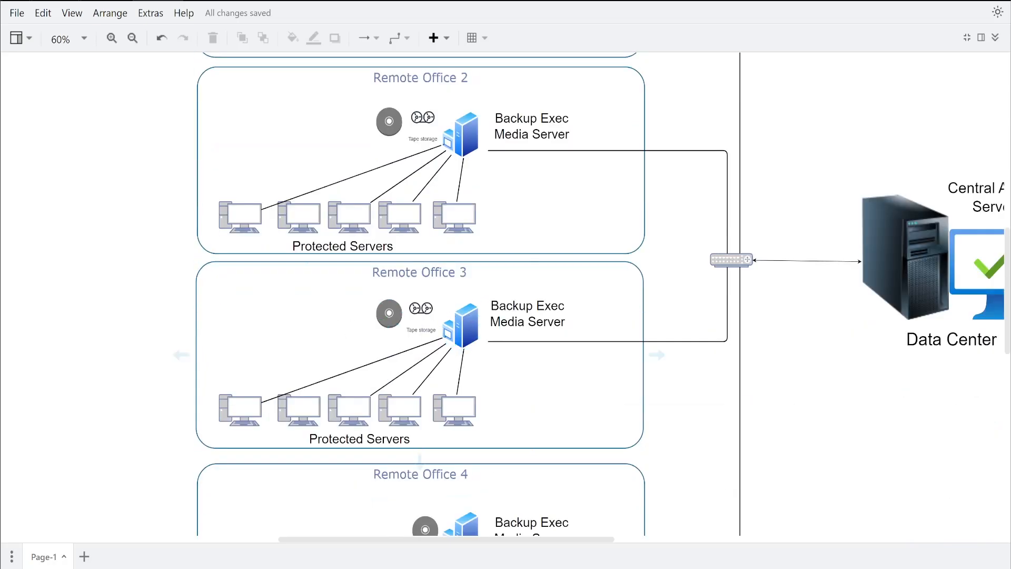
pyautogui.scroll(-3)
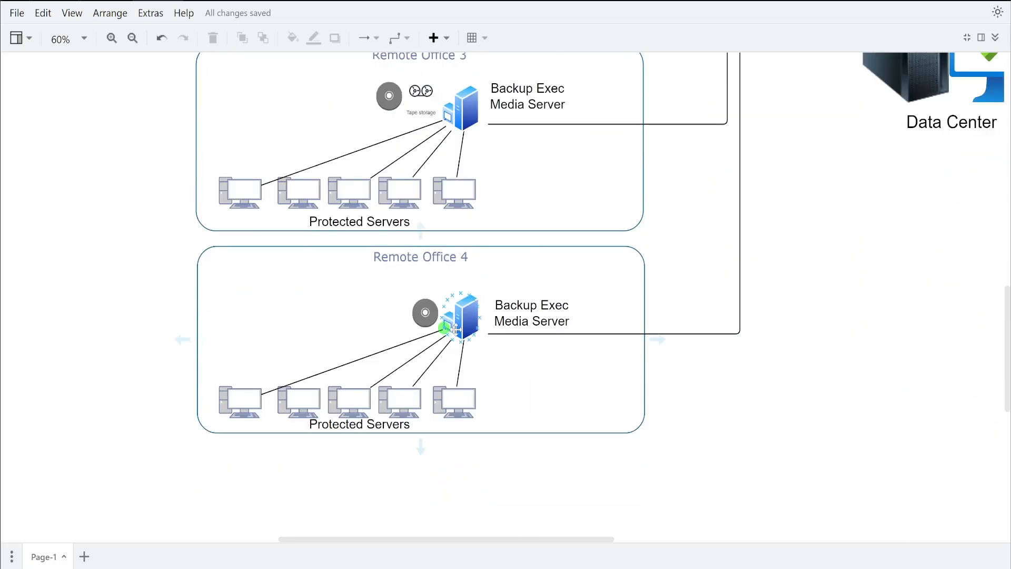
pyautogui.click(330, 335)
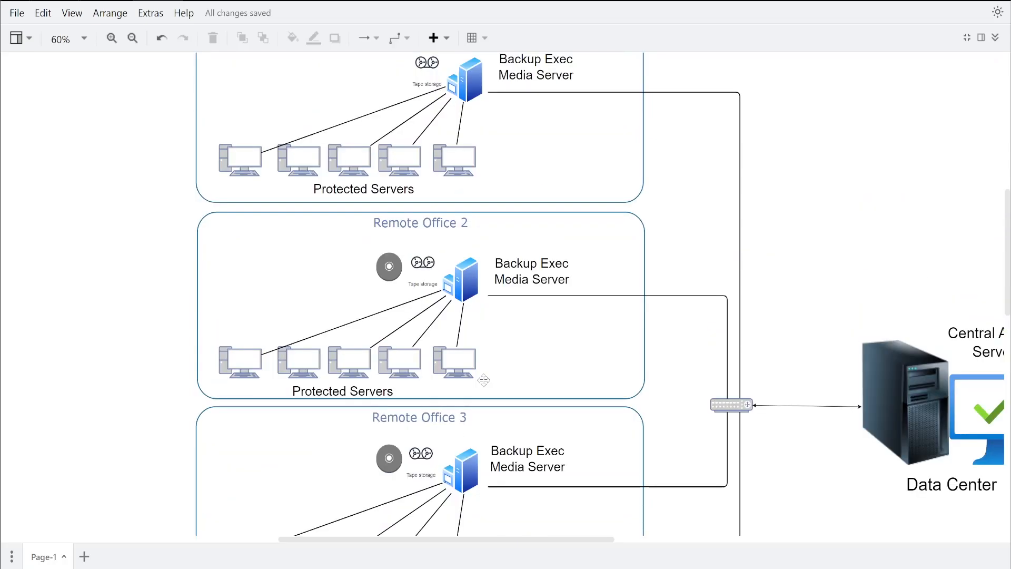
pyautogui.click(133, 38)
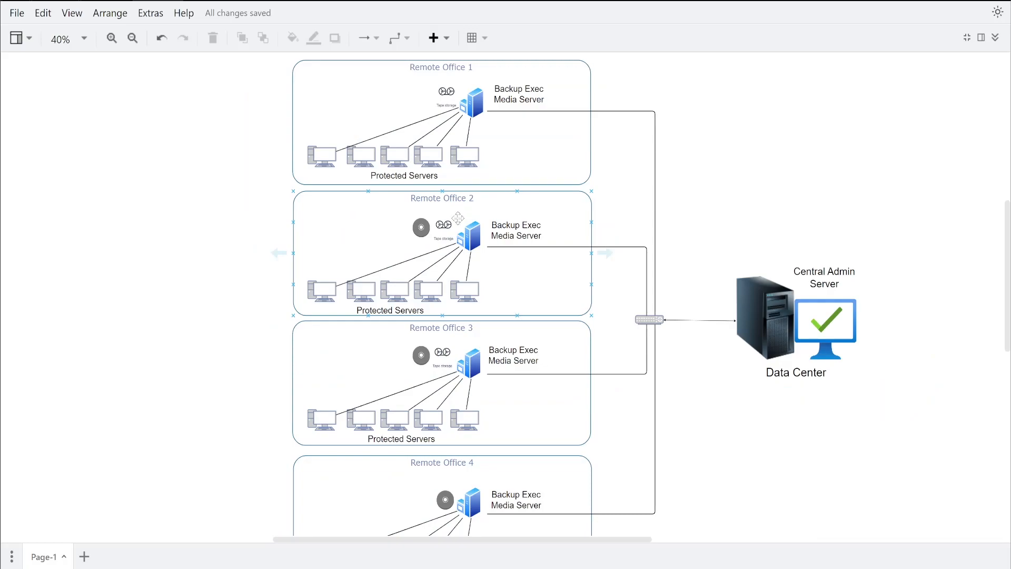
pyautogui.click(464, 290)
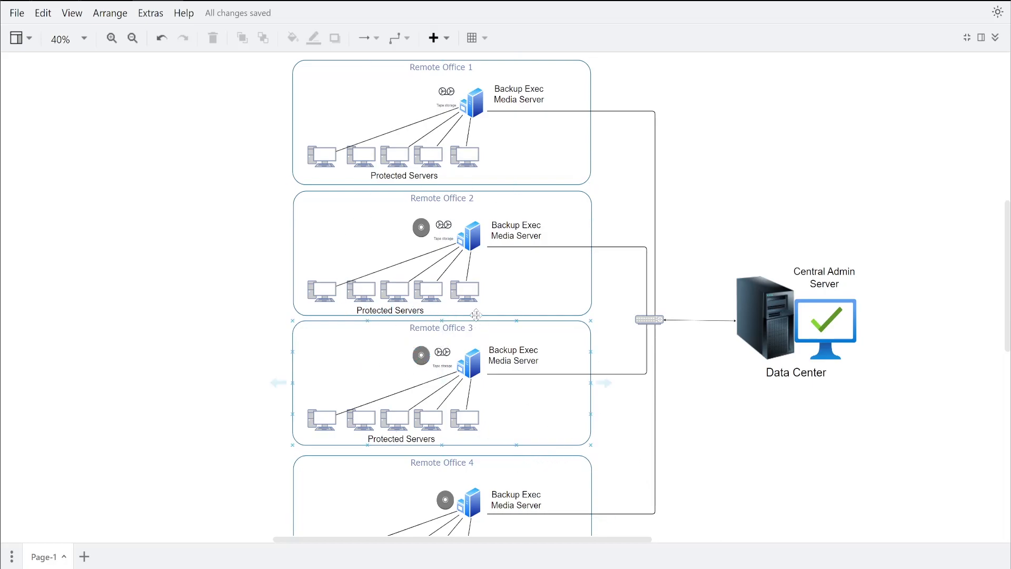
pyautogui.moveTo(544, 404)
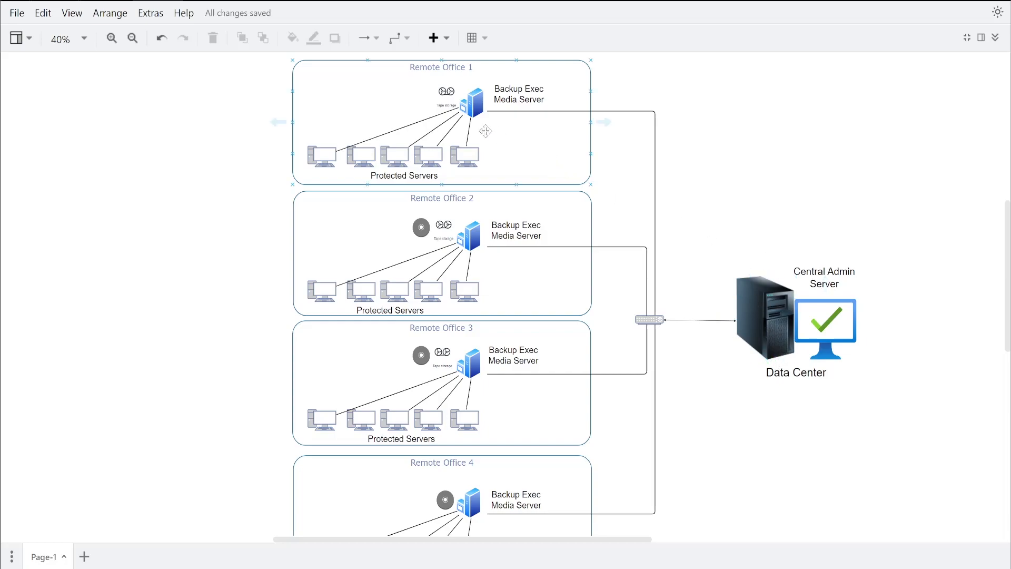
# Step: Review the Remote Office 4 container and the Data Center's Central Admin Server
pyautogui.click(442, 255)
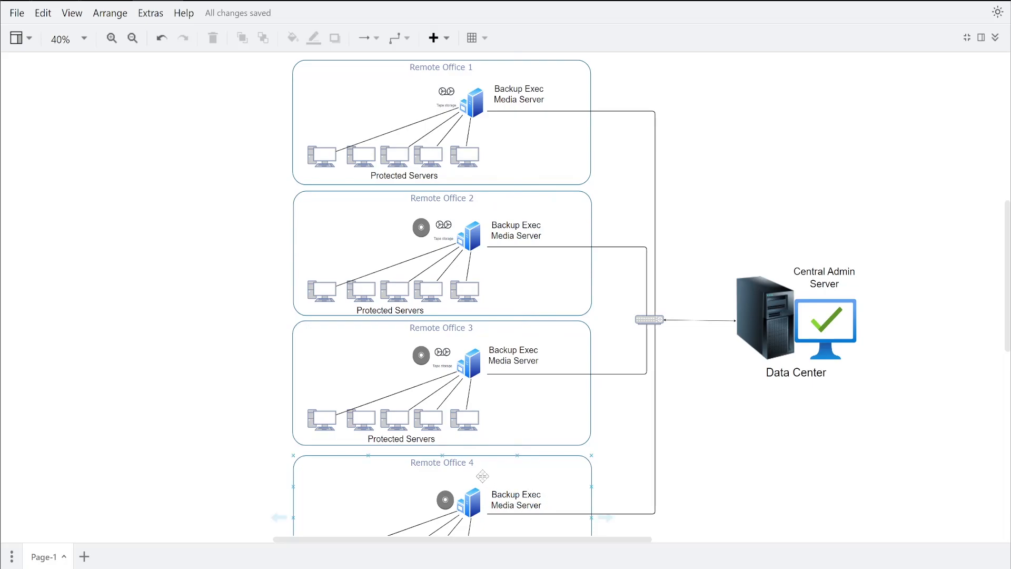
pyautogui.click(441, 383)
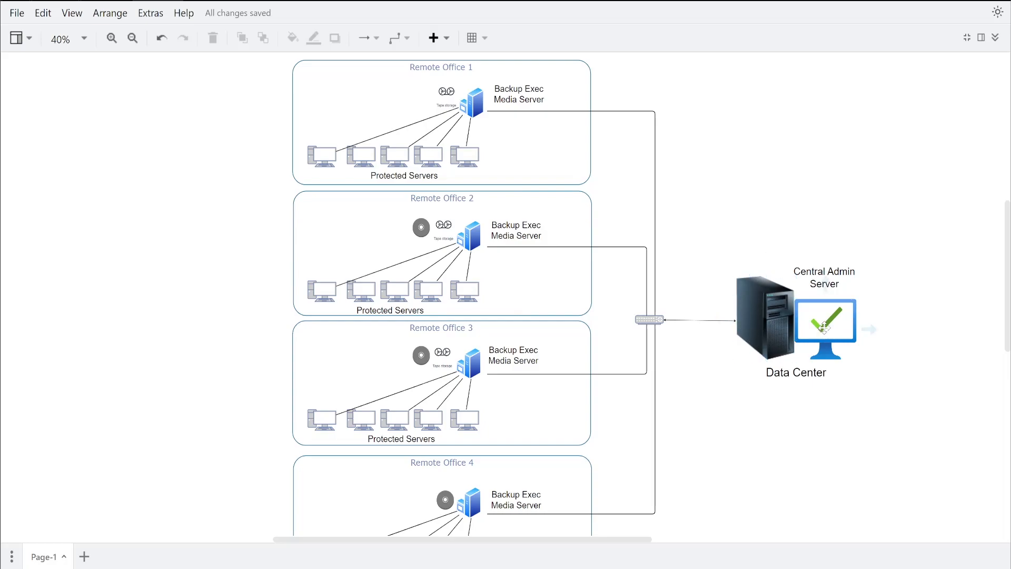
pyautogui.click(442, 254)
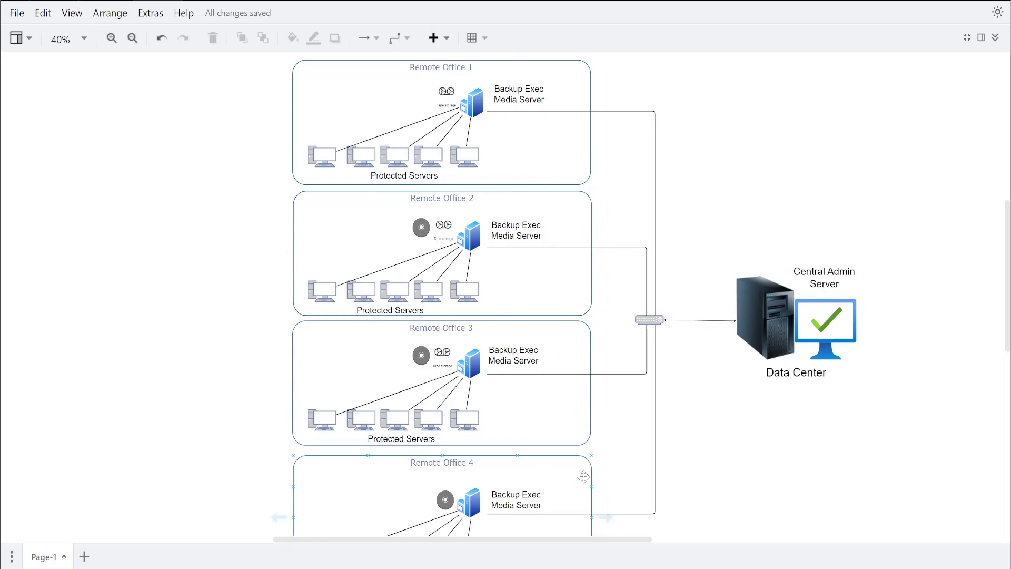
pyautogui.click(513, 354)
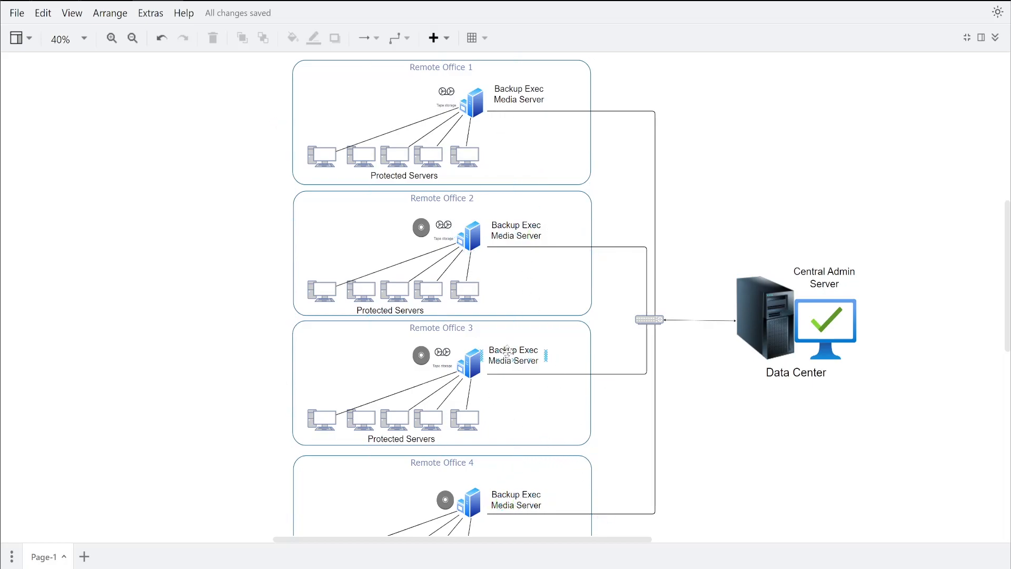
pyautogui.scroll(-3)
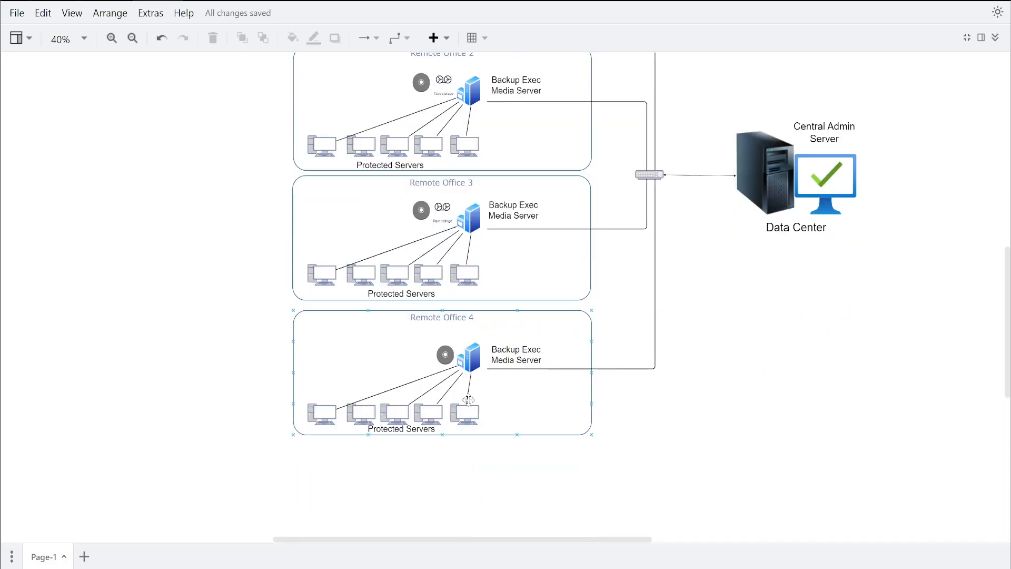
pyautogui.scroll(3)
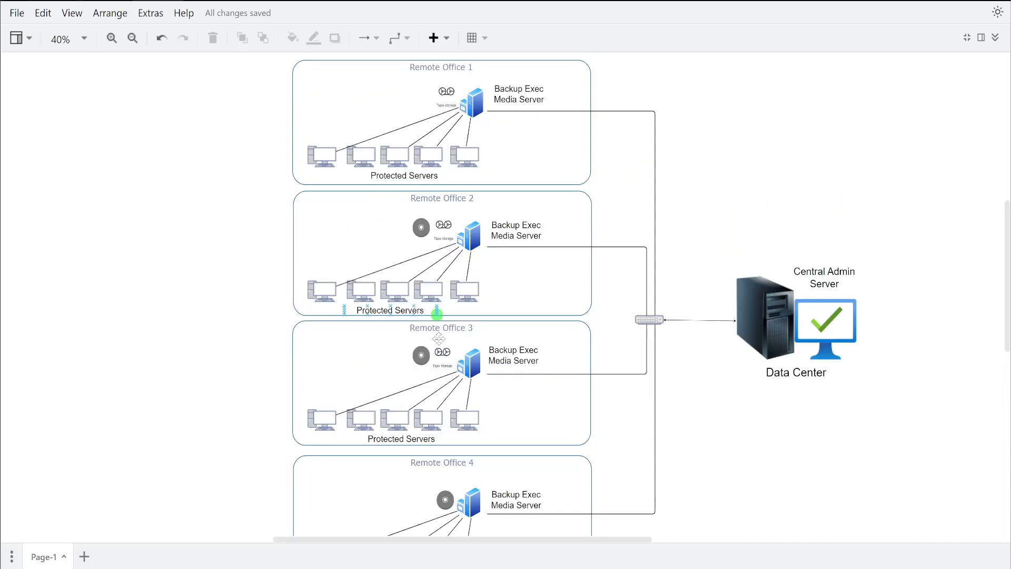
# Step: Check Remote Office 3 again and scan across all four remote offices and the Central Admin Server
pyautogui.click(441, 383)
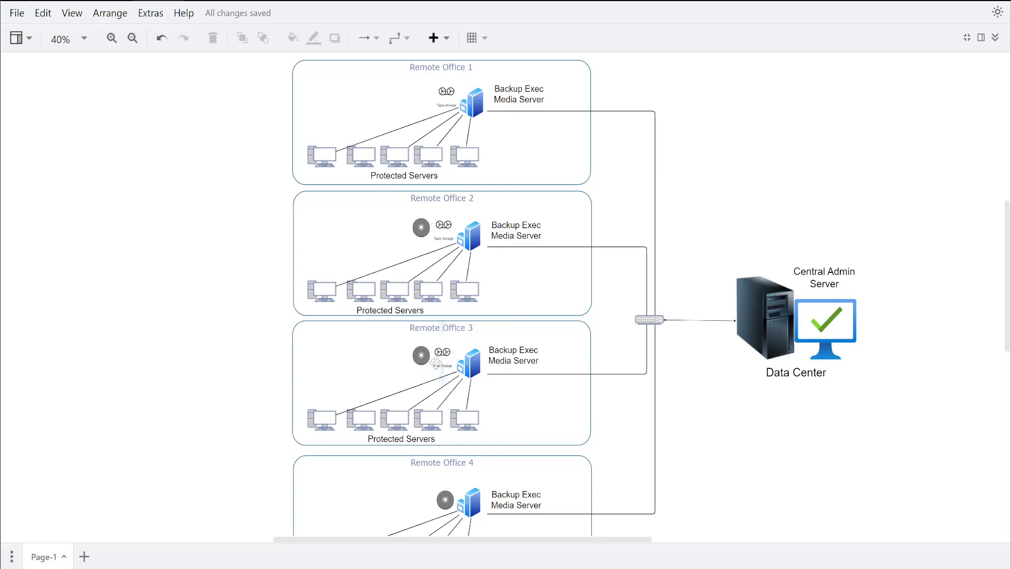
pyautogui.click(441, 383)
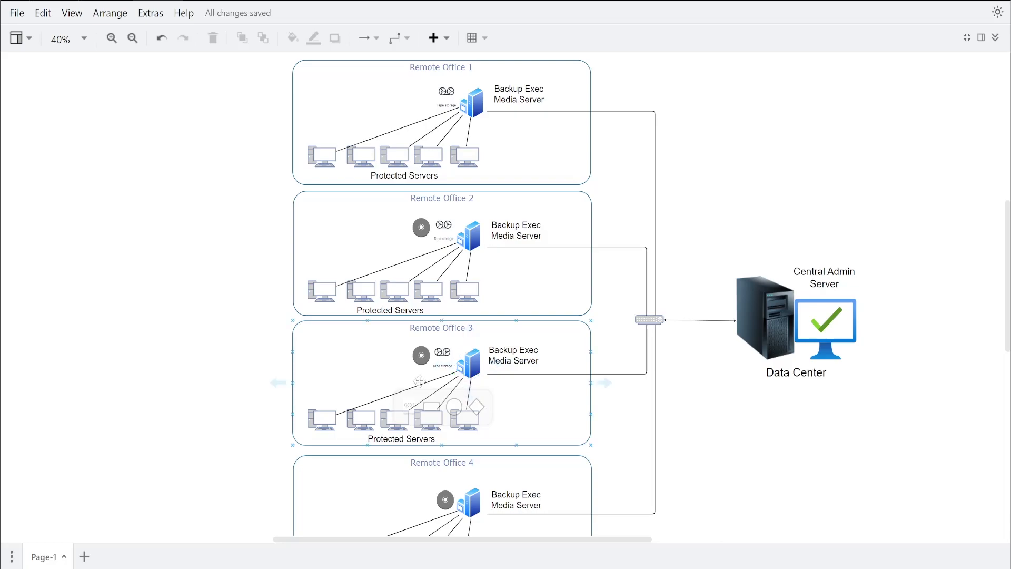
pyautogui.scroll(-3)
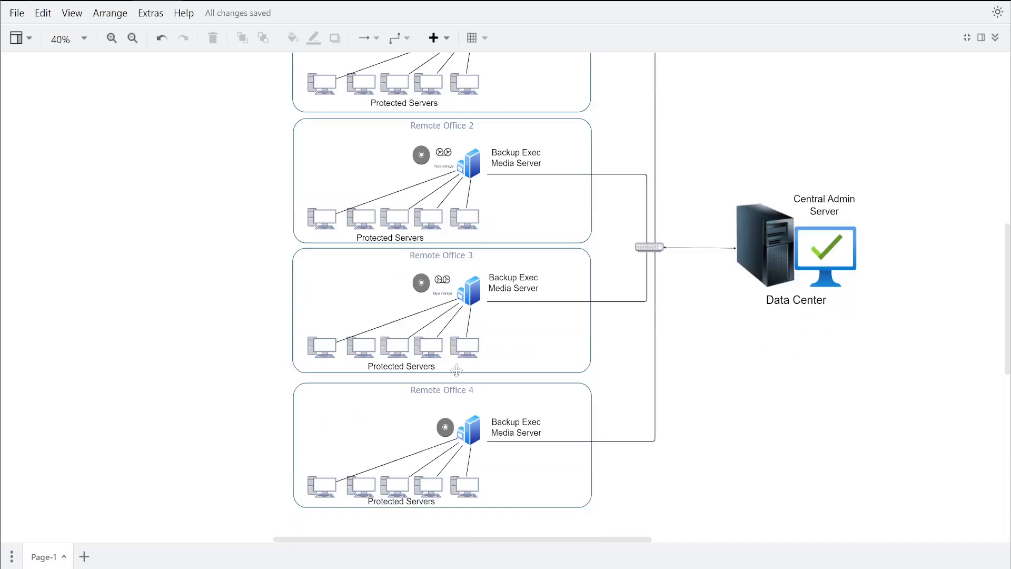
pyautogui.scroll(3)
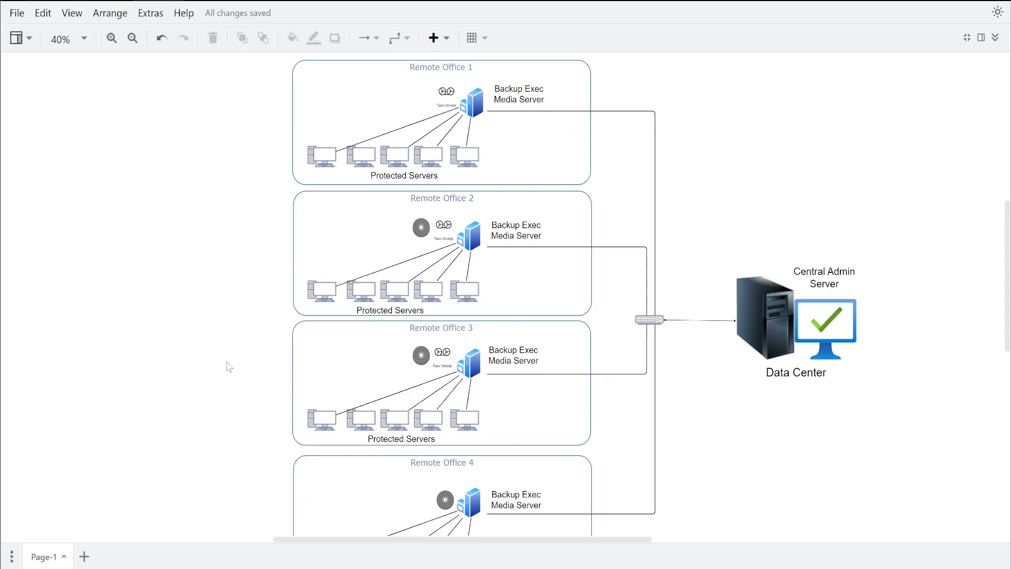
pyautogui.scroll(-3)
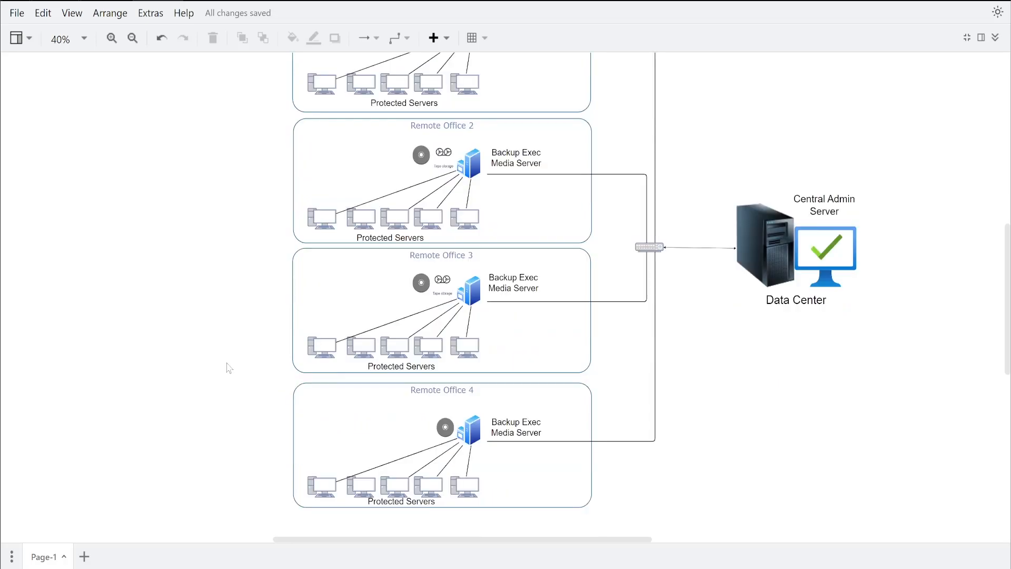
pyautogui.scroll(3)
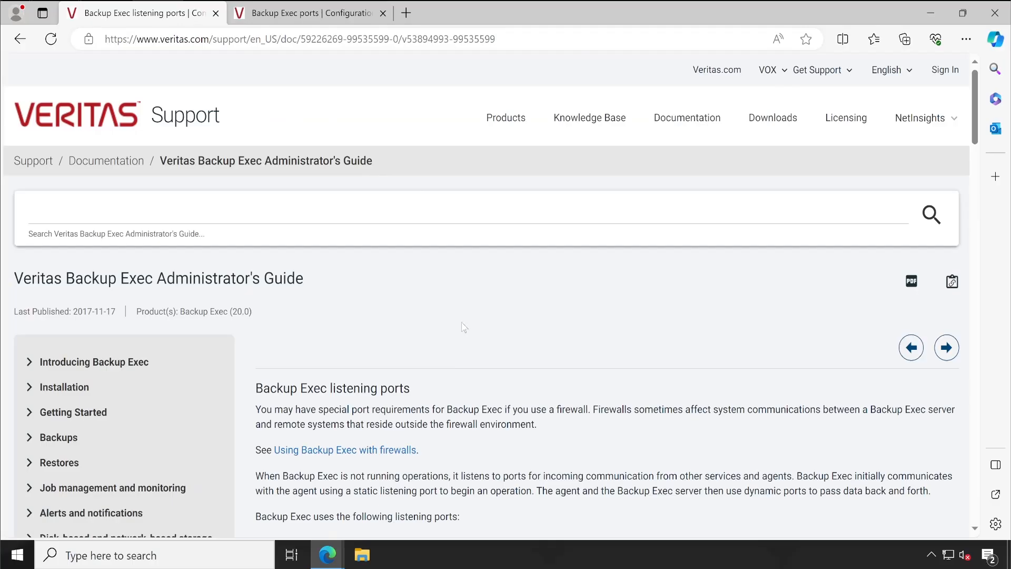
# Step: Scroll the listening ports page down to the Backup Exec listening ports table
pyautogui.scroll(-3)
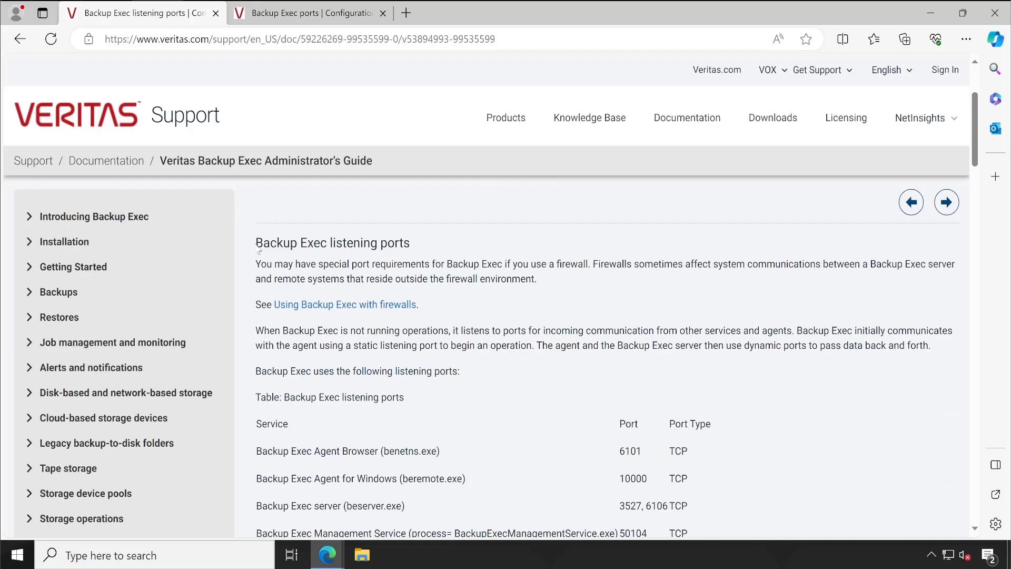
pyautogui.scroll(-3)
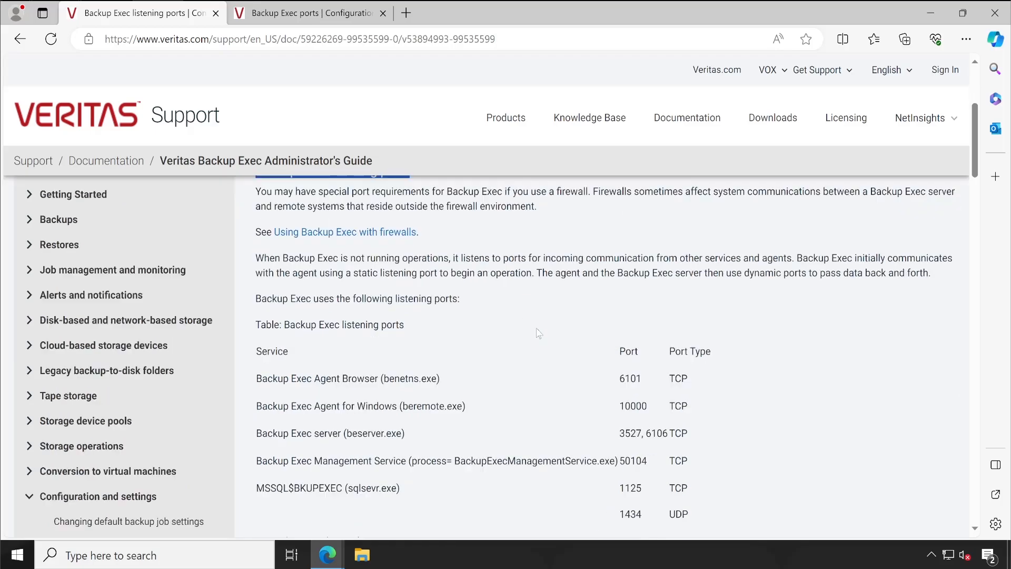
pyautogui.scroll(-3)
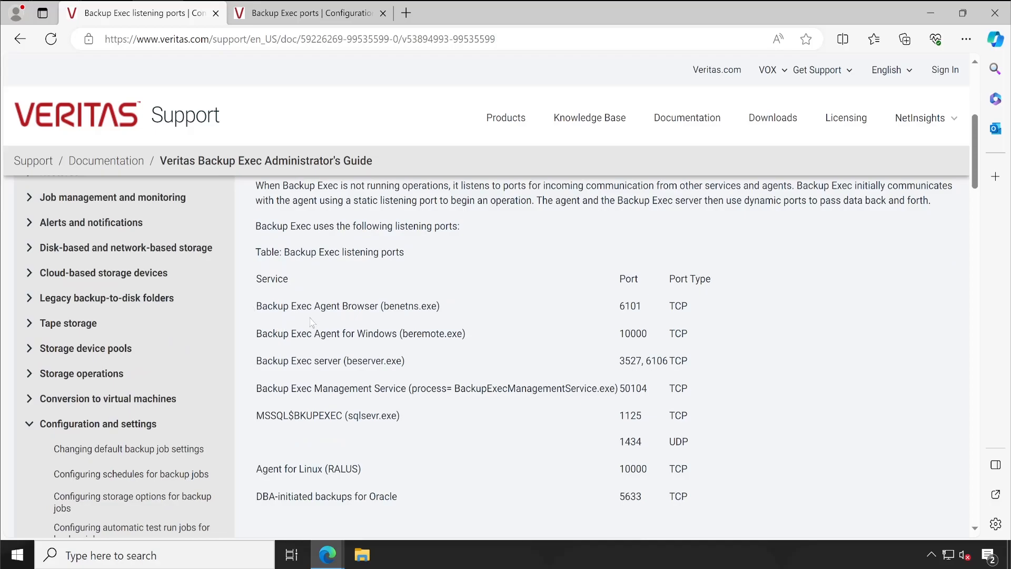
pyautogui.moveTo(310, 324)
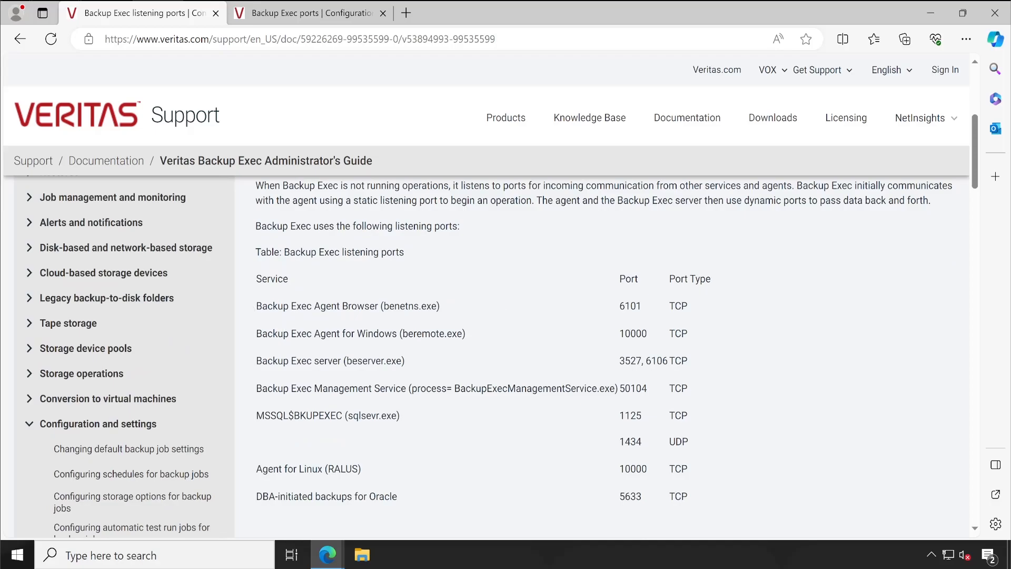
pyautogui.scroll(-3)
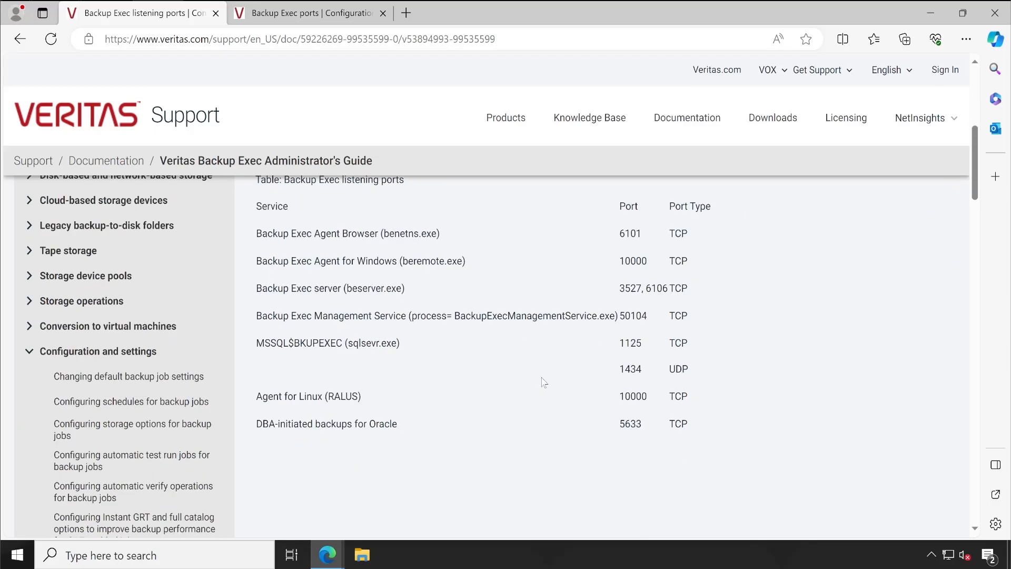
pyautogui.scroll(3)
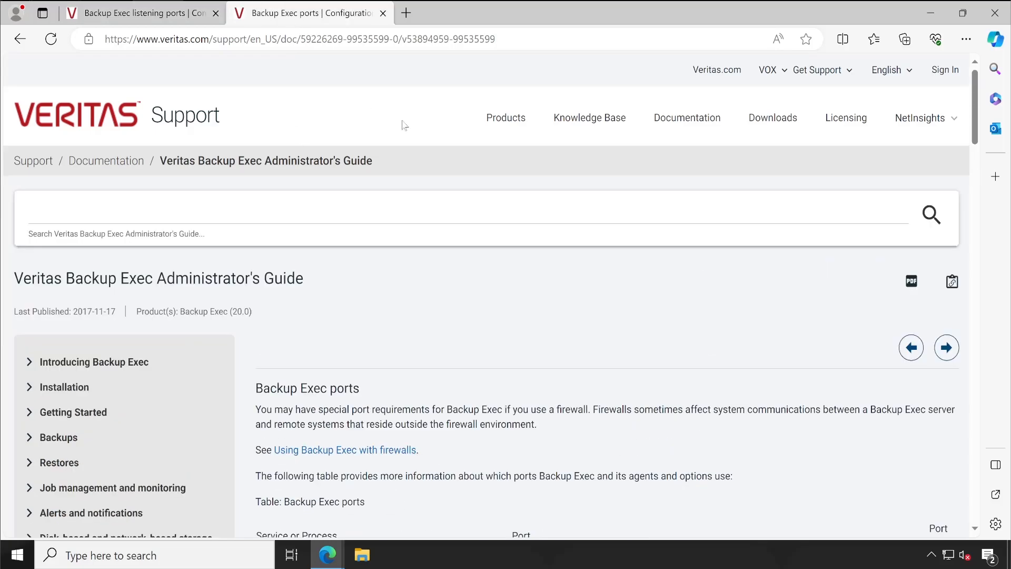
# Step: Read down the Backup Exec ports table and mark the Push Install port 441
pyautogui.scroll(-3)
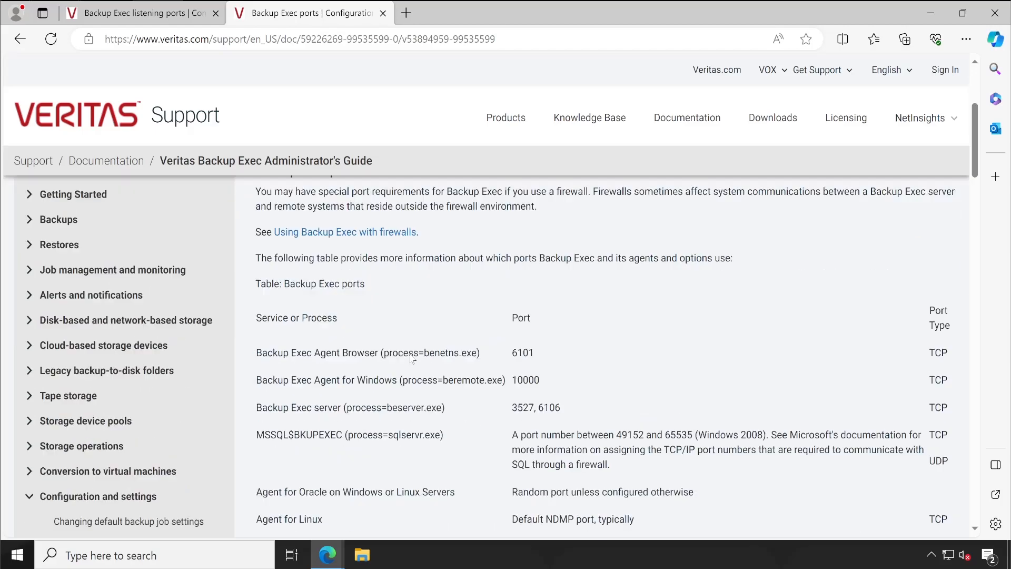
pyautogui.moveTo(656, 340)
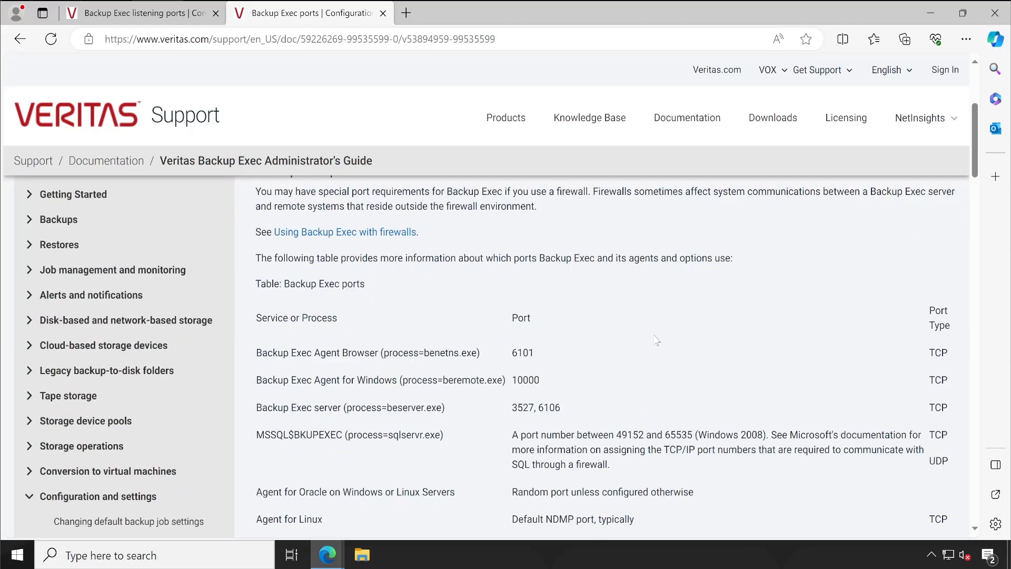
pyautogui.moveTo(92, 74)
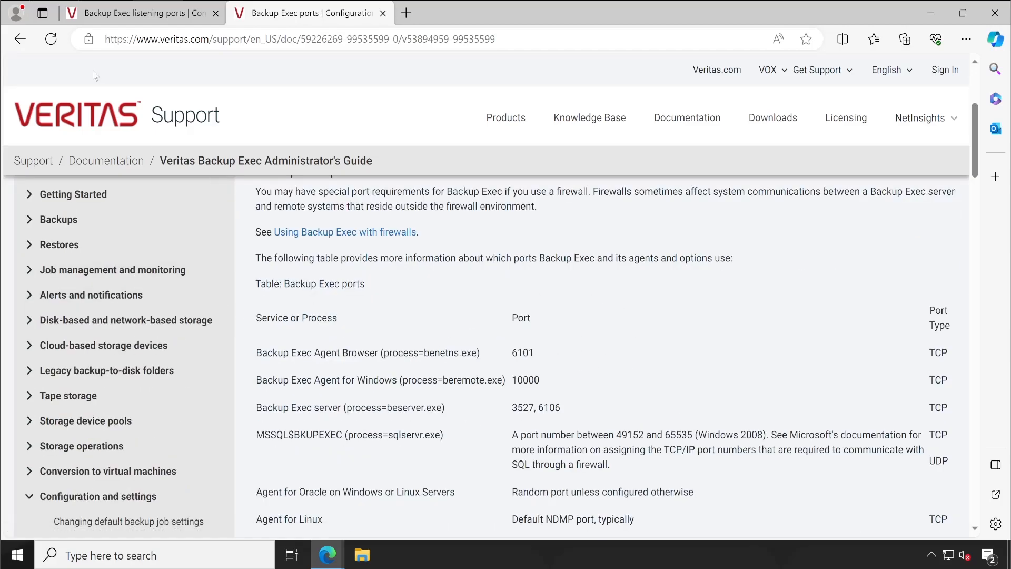
pyautogui.moveTo(243, 285)
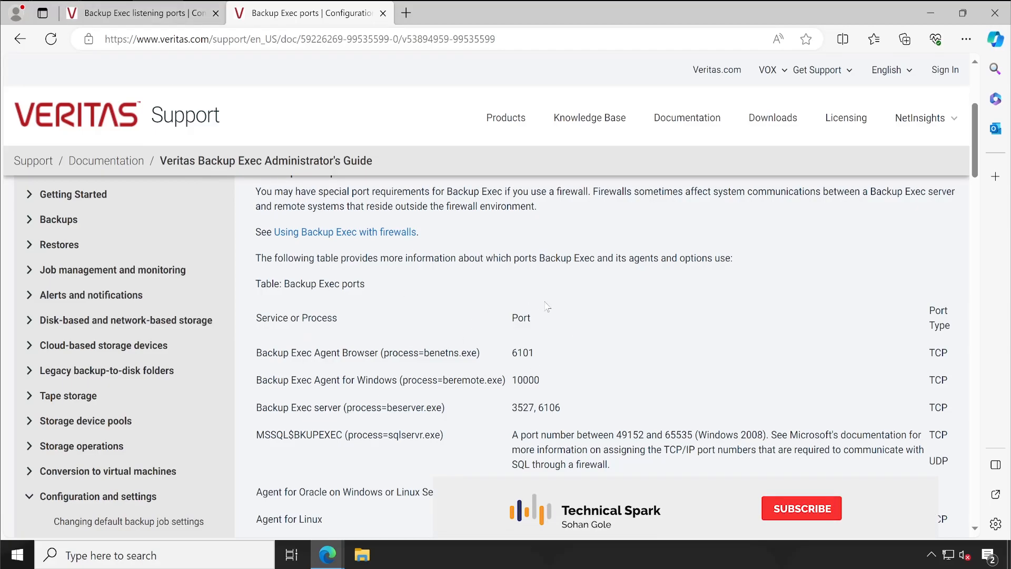
pyautogui.scroll(-3)
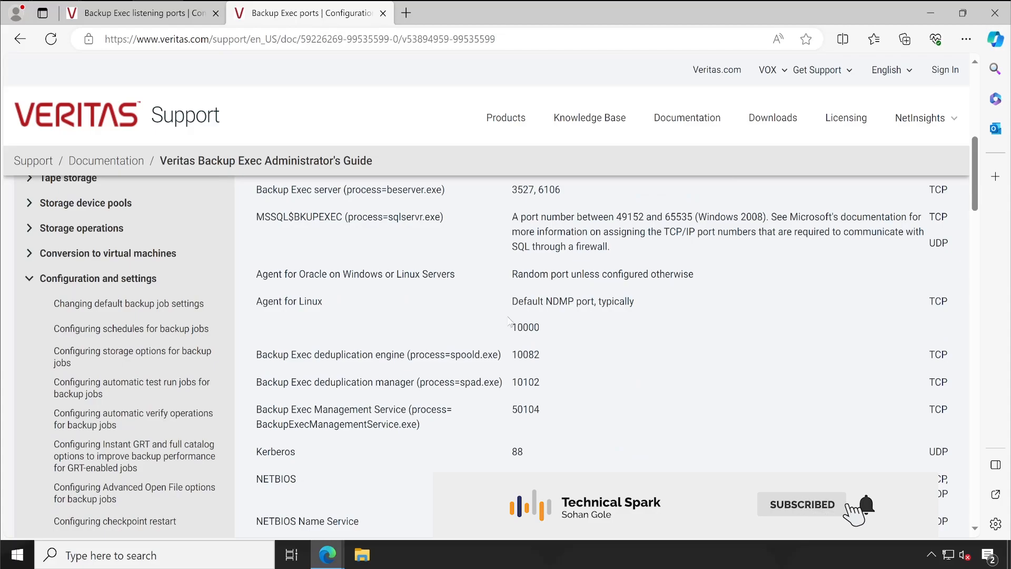
pyautogui.scroll(3)
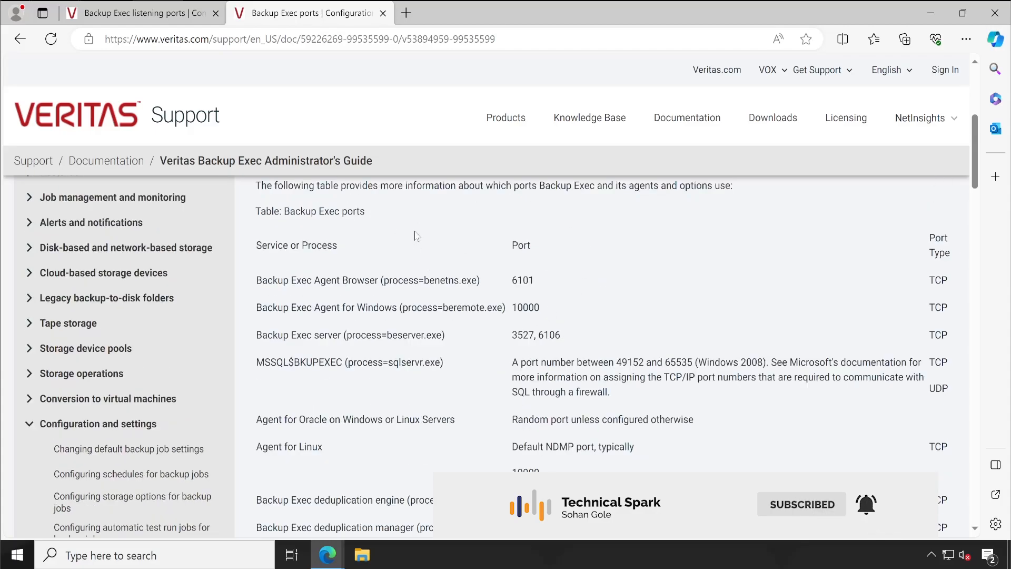
pyautogui.scroll(-3)
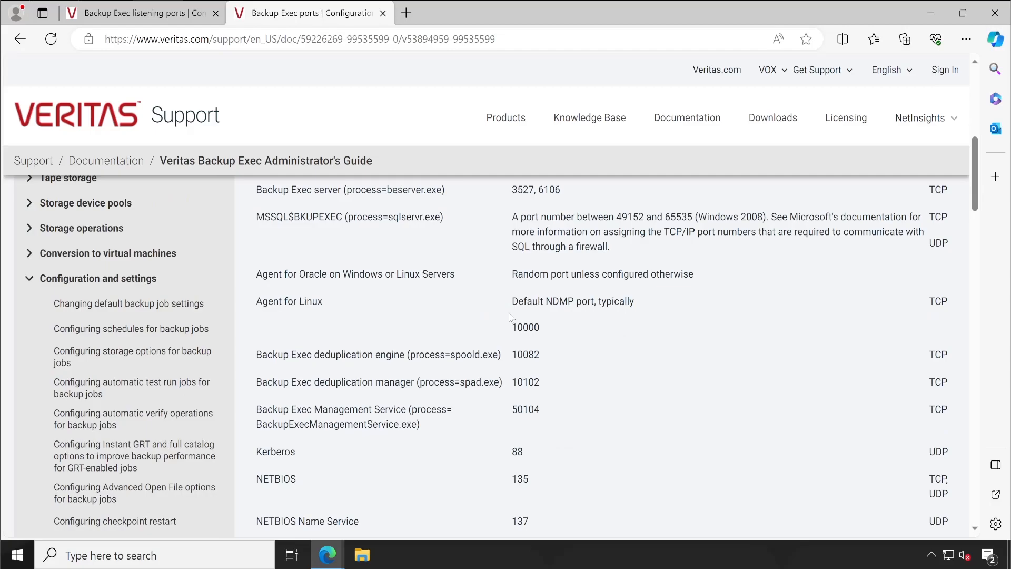
pyautogui.scroll(-3)
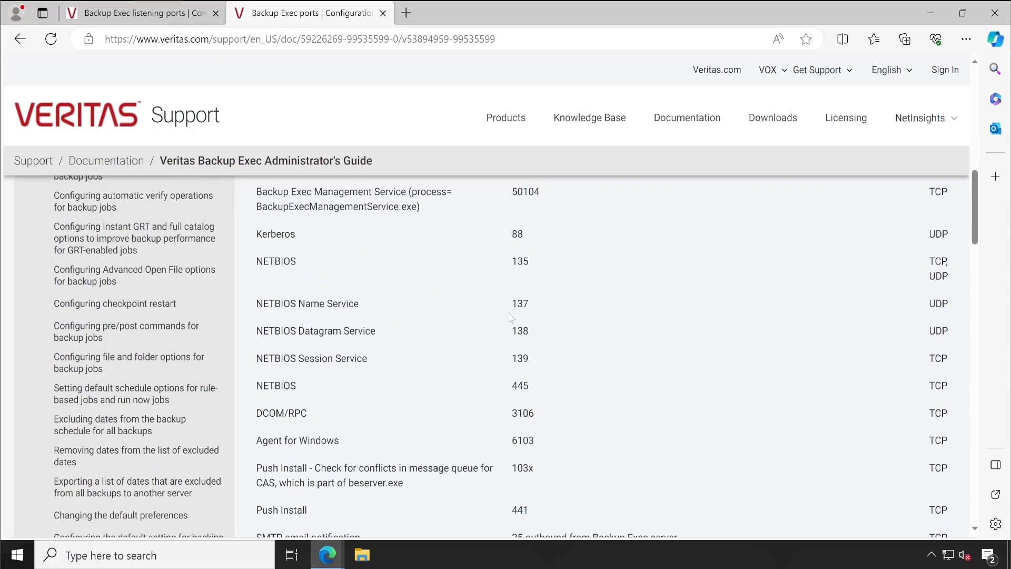
pyautogui.scroll(-3)
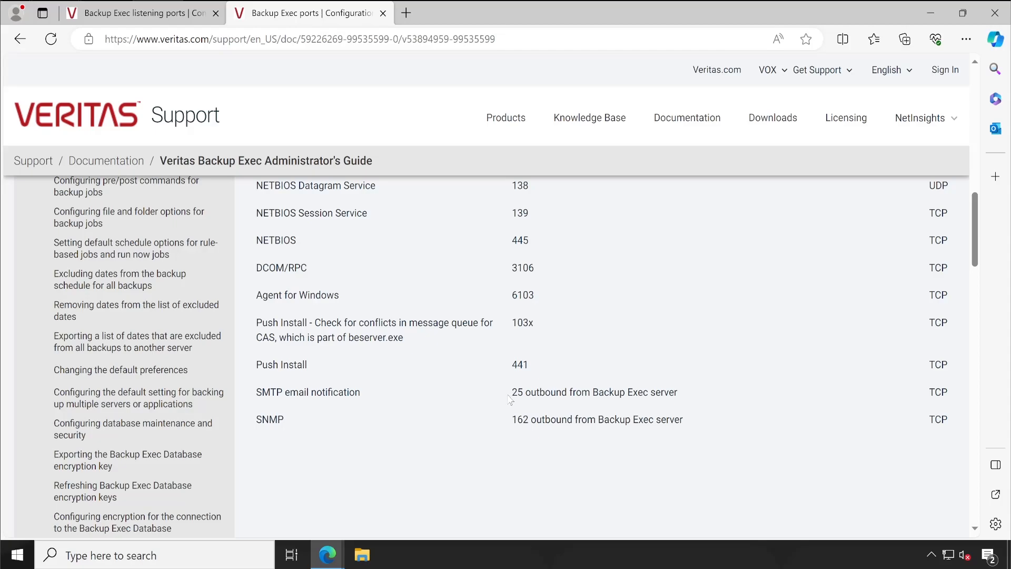
pyautogui.moveTo(520, 432)
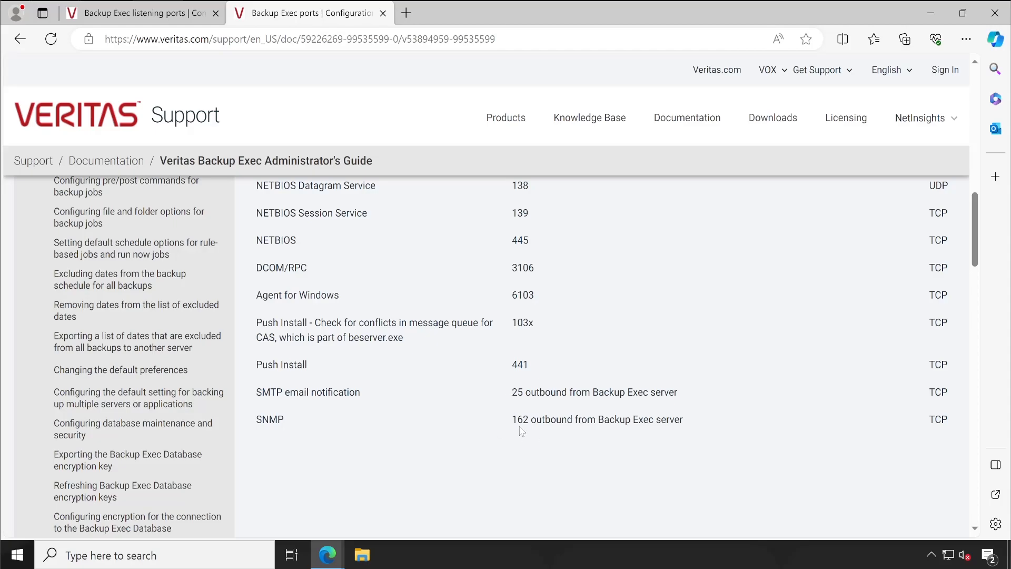
pyautogui.doubleClick(519, 364)
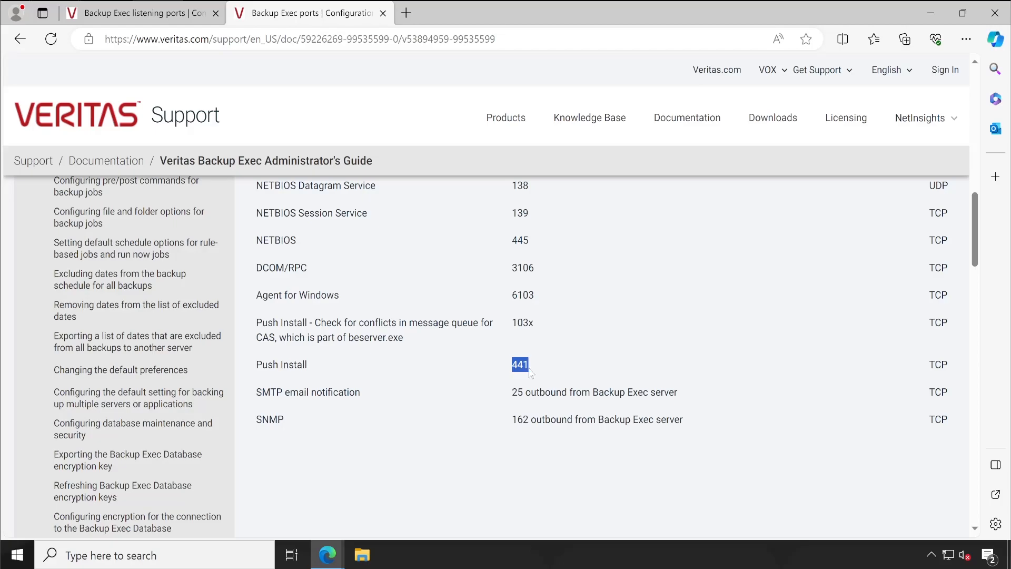
# Step: Scroll back up to the Backup Exec ports page introduction
pyautogui.scroll(3)
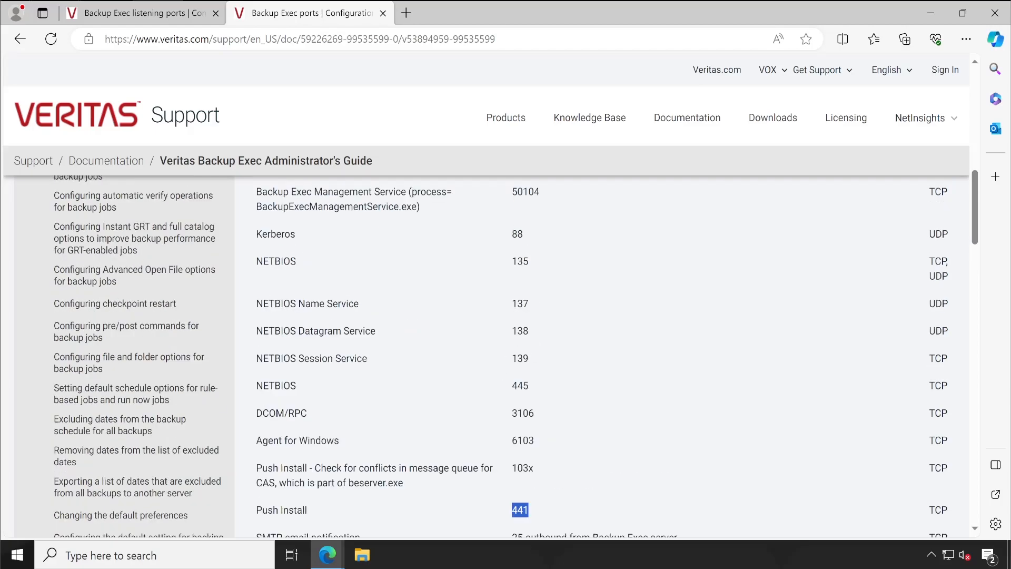
pyautogui.scroll(3)
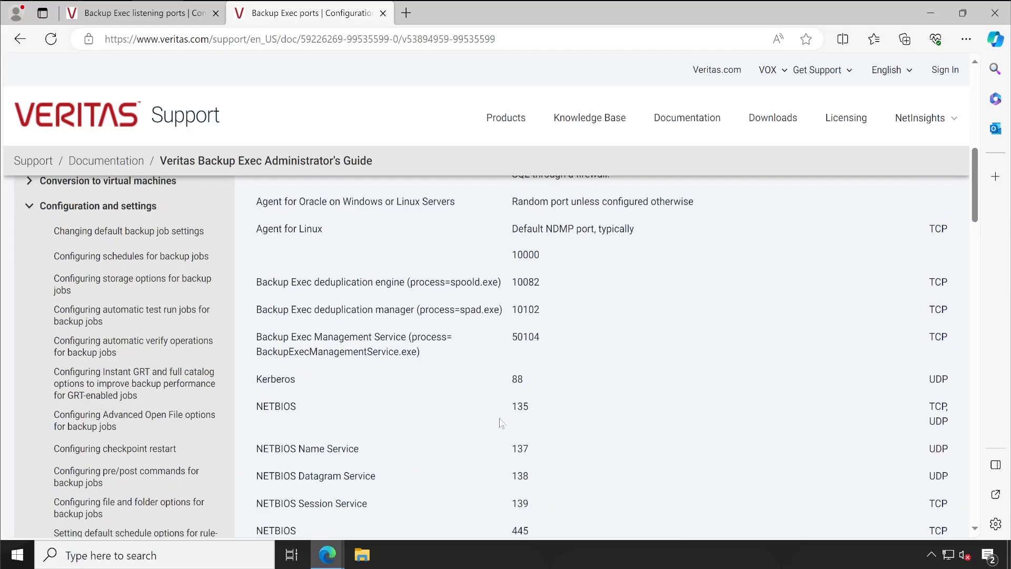
pyautogui.scroll(3)
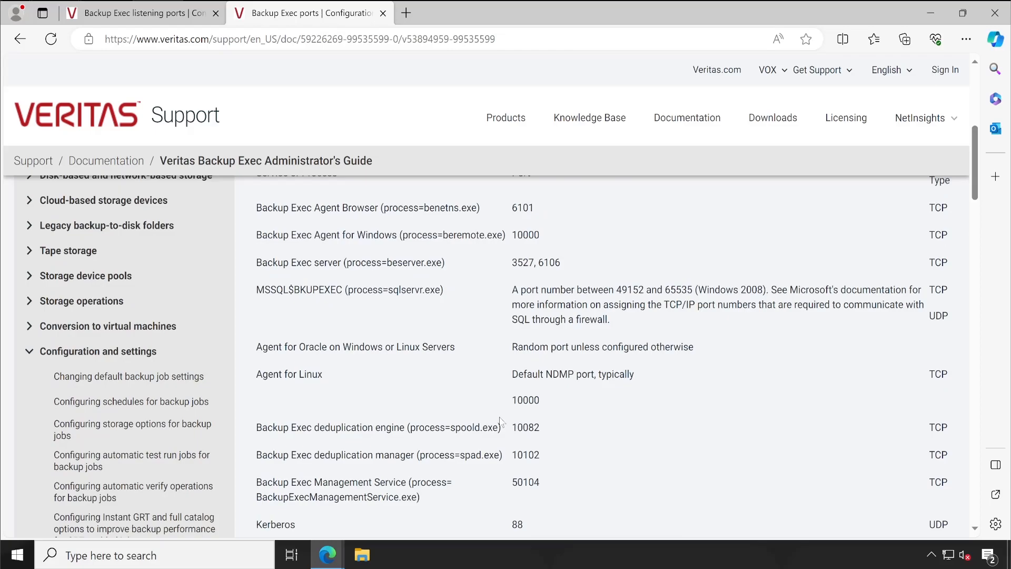
pyautogui.scroll(3)
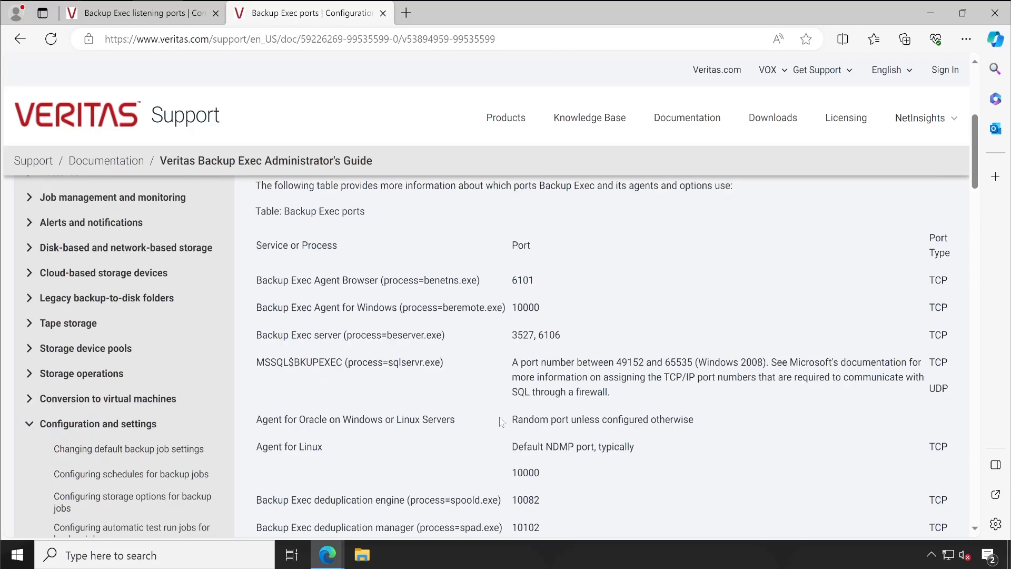
pyautogui.scroll(3)
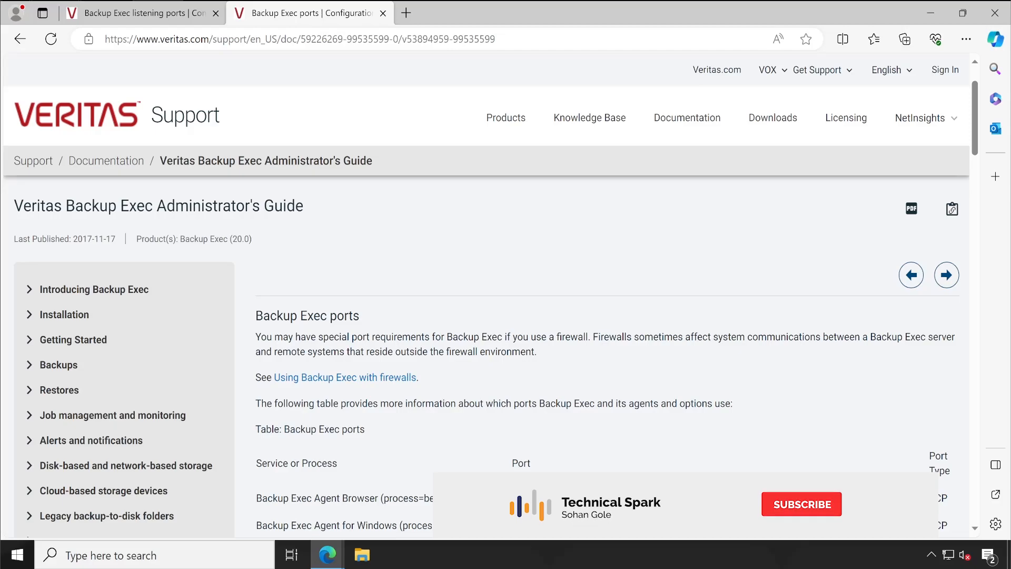
pyautogui.click(800, 504)
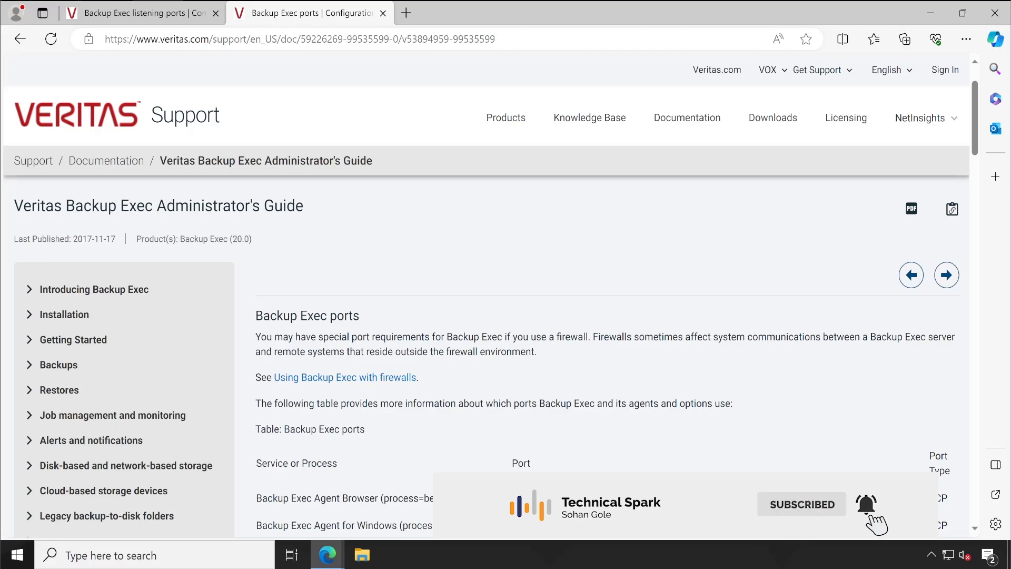